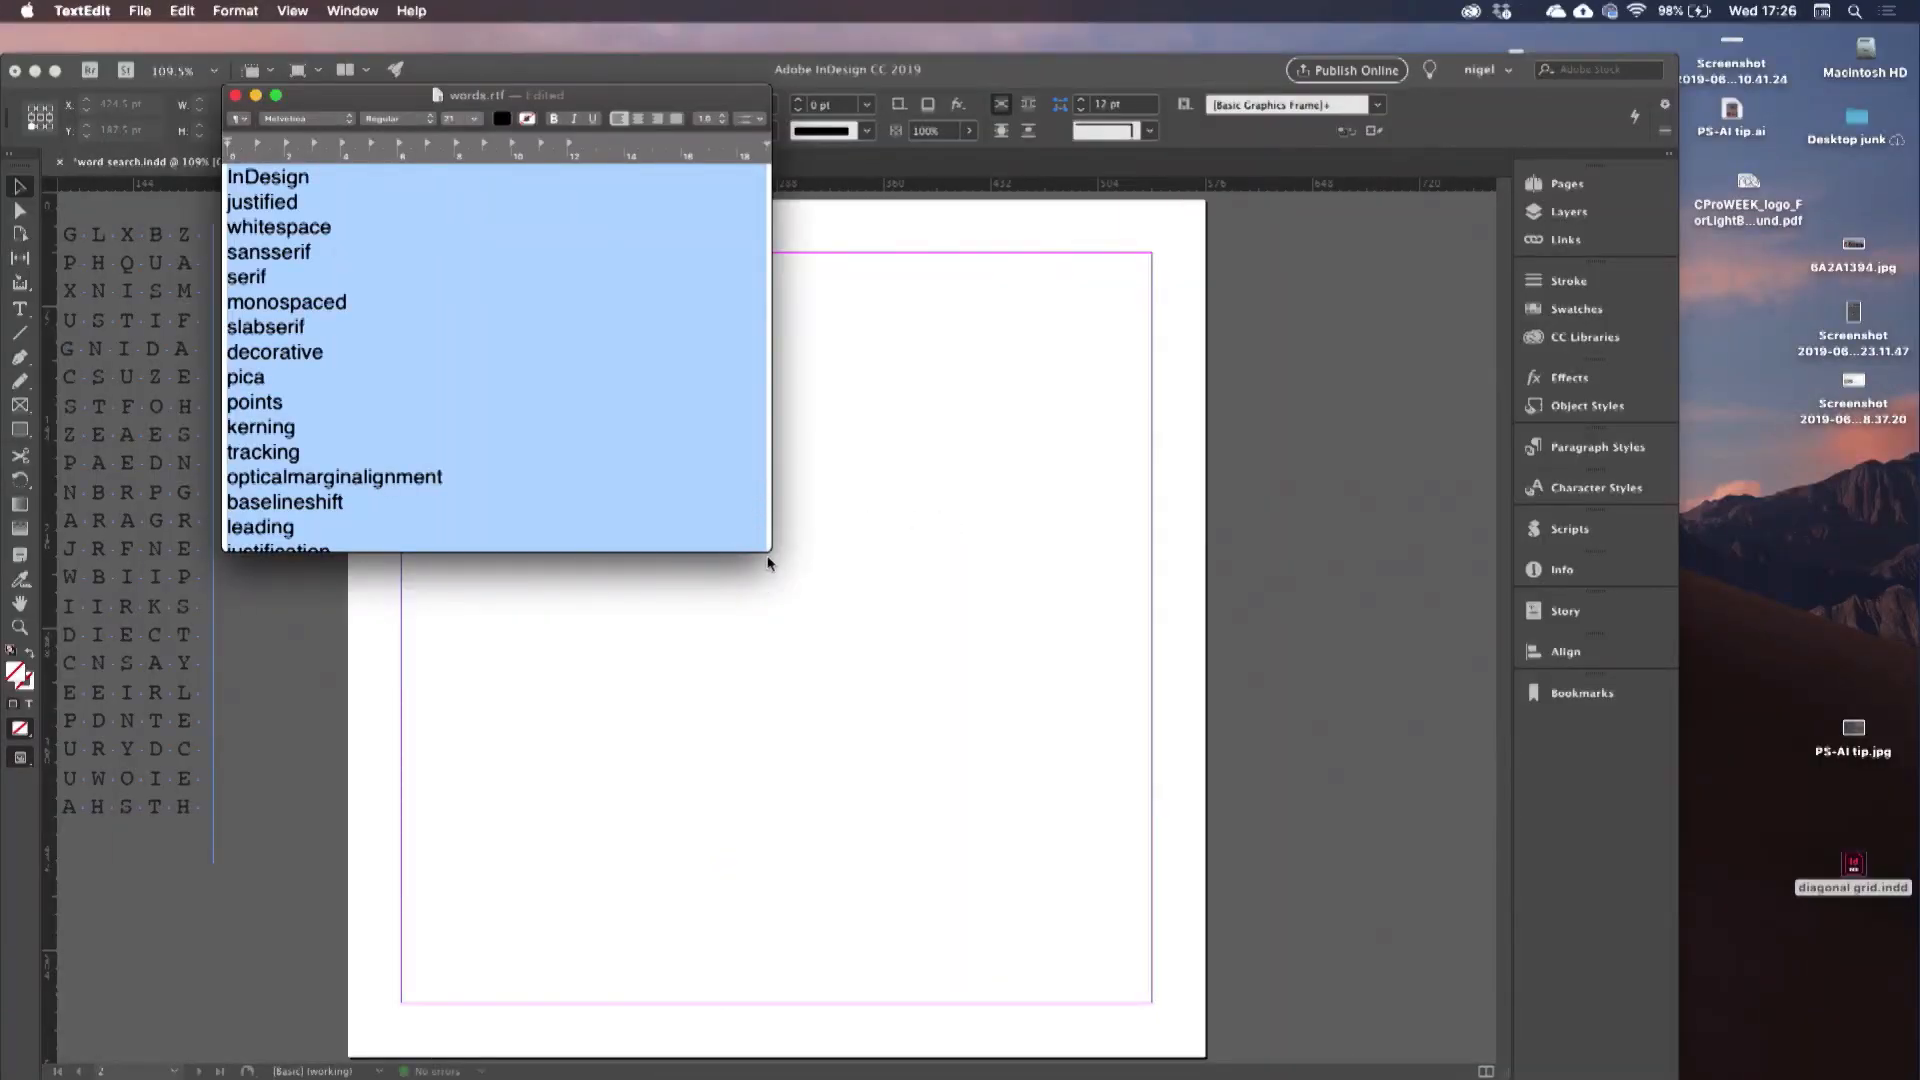
# Enlarge the TextEdit window so more of the typography word list is visible.
pyautogui.moveTo(769, 563); pyautogui.dragTo(1059, 1035)
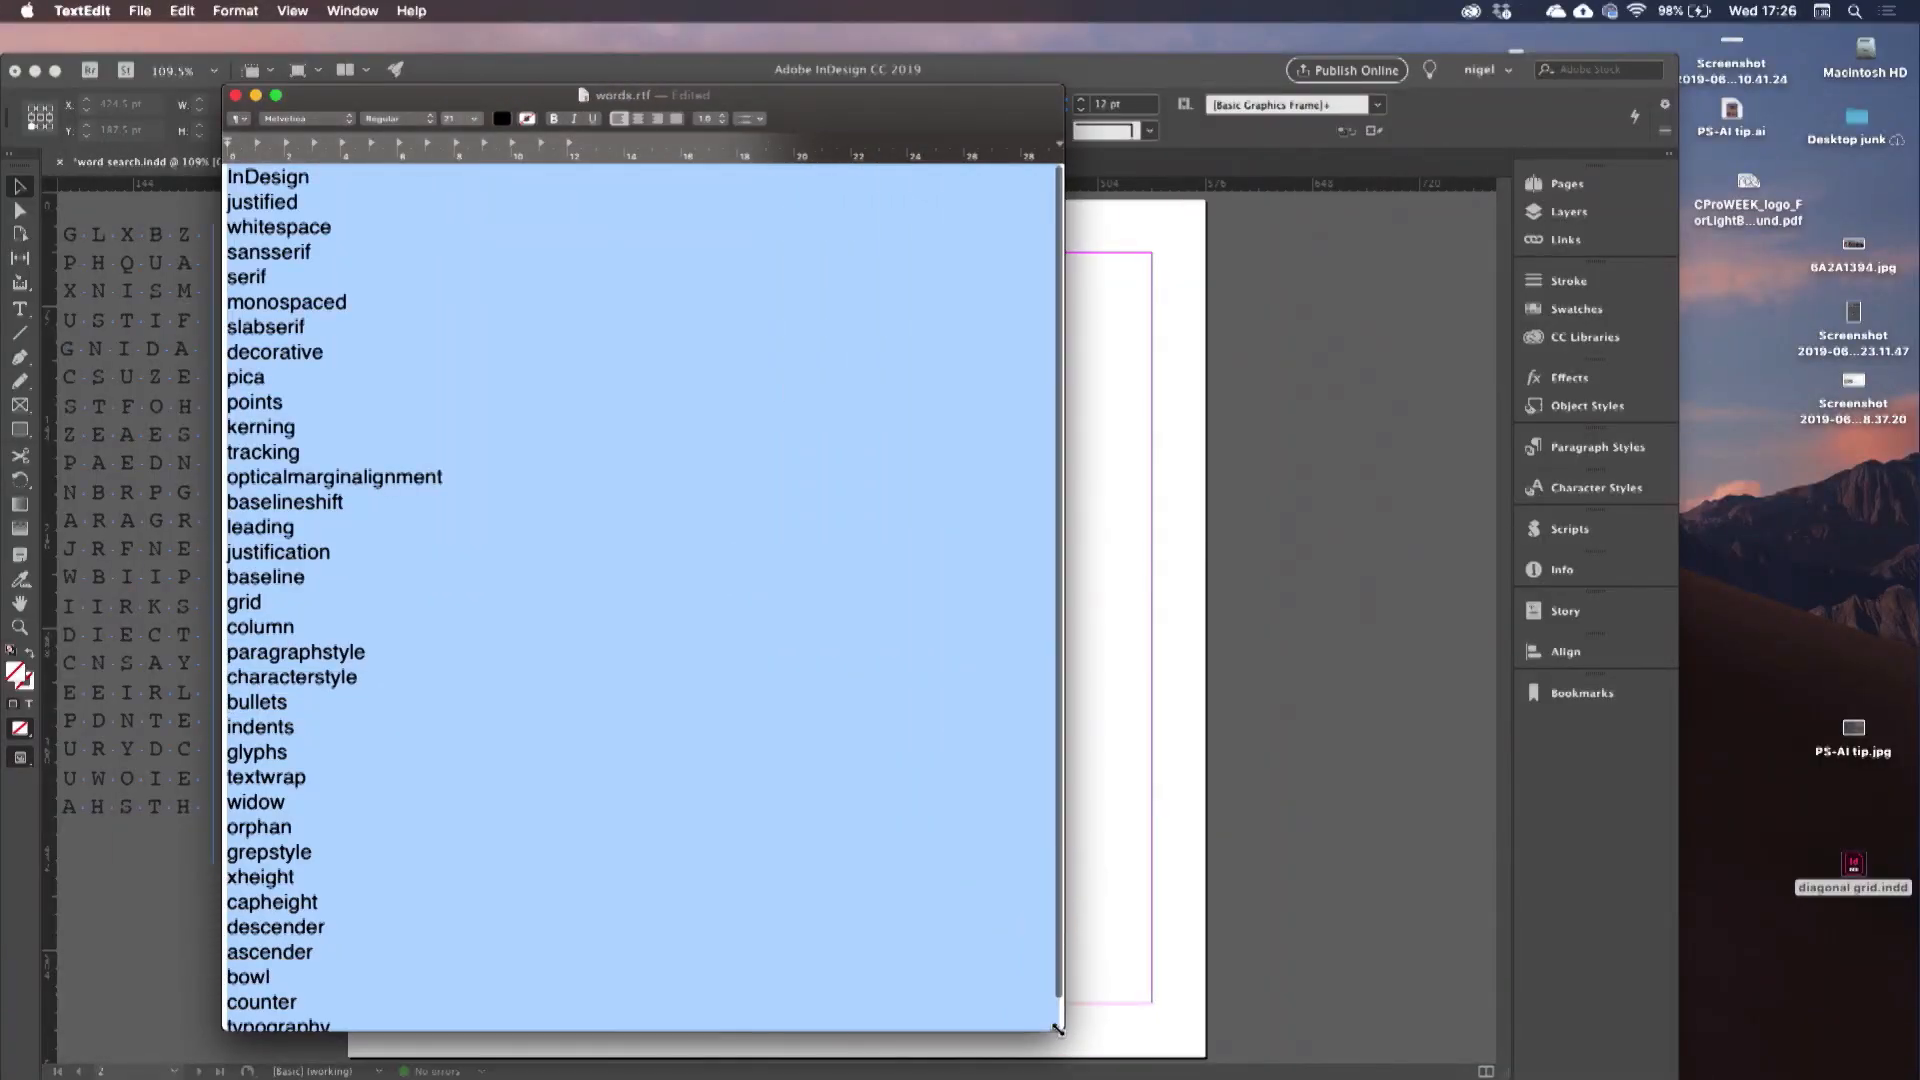
pyautogui.press('cmd+tab')
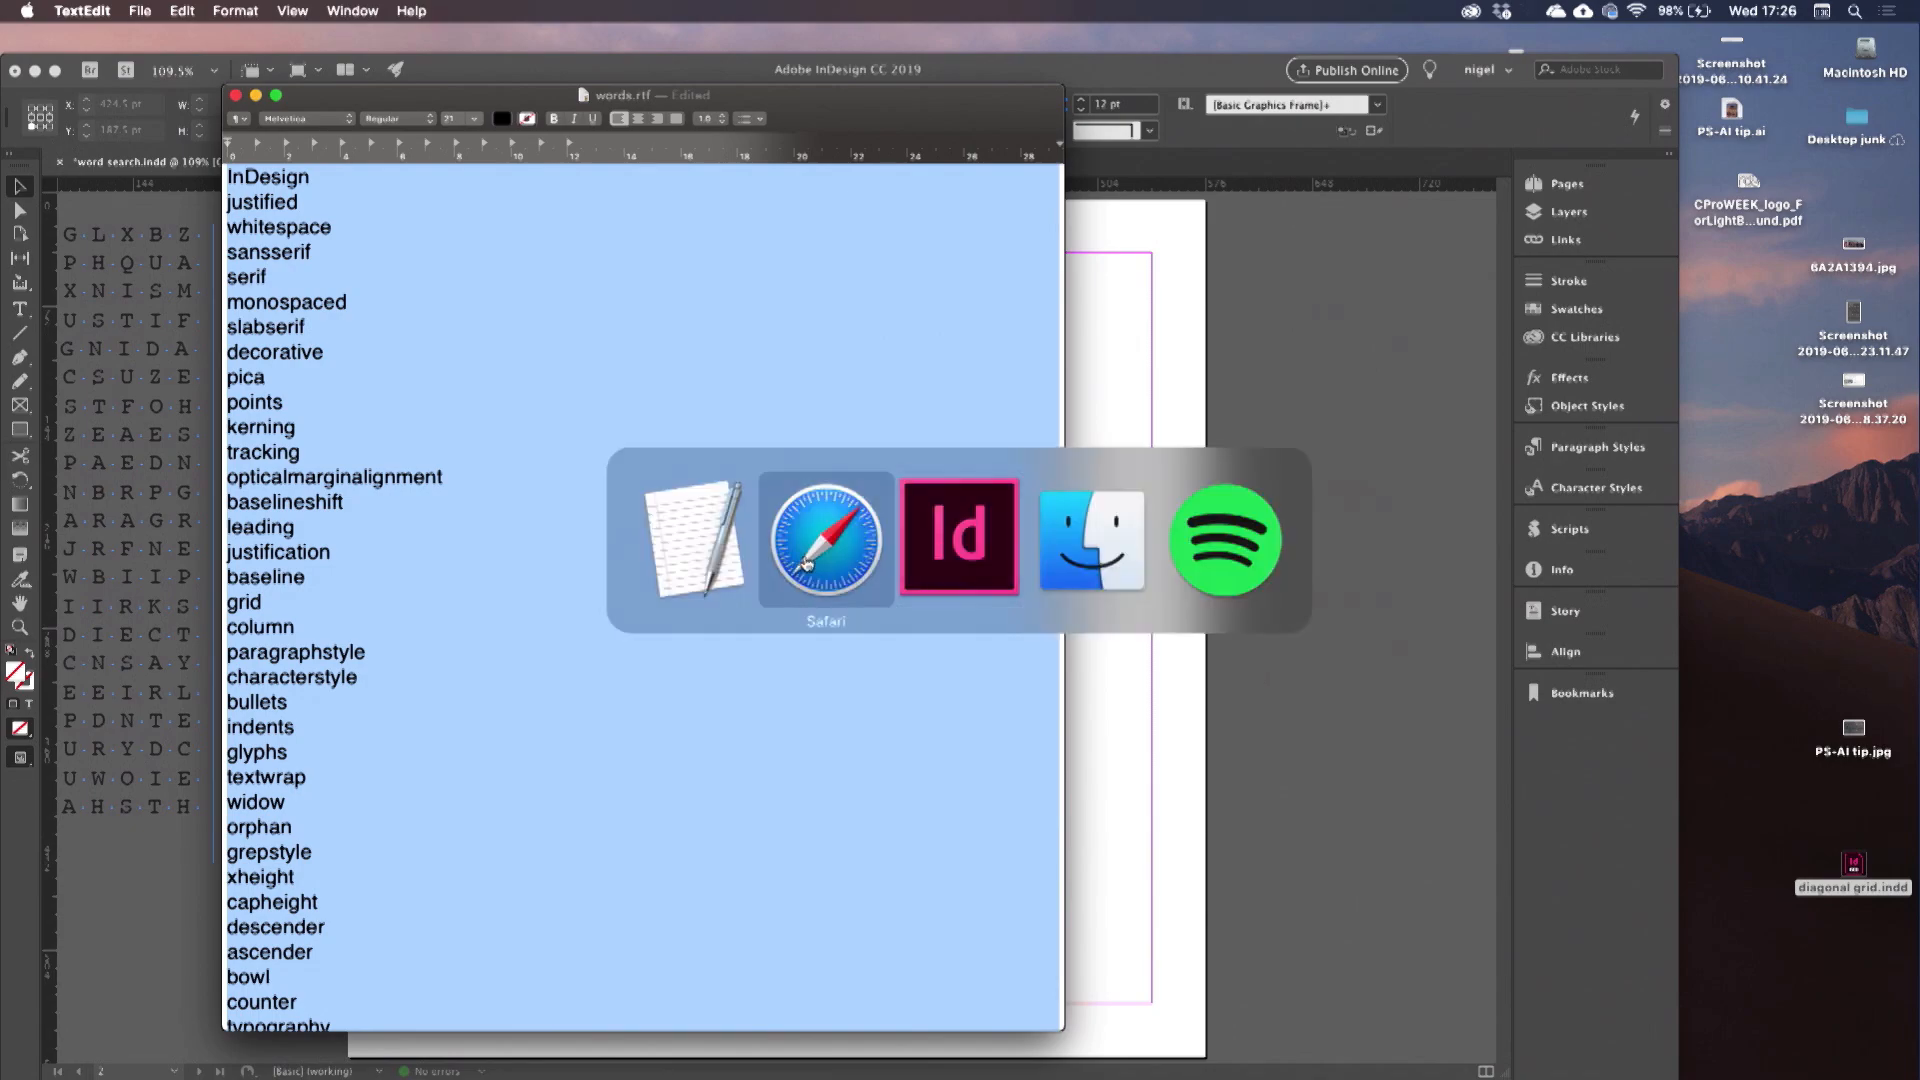
# Generate a plain-text 15×15 word search from the typography terms in Puzzlemaker.
pyautogui.click(823, 542)
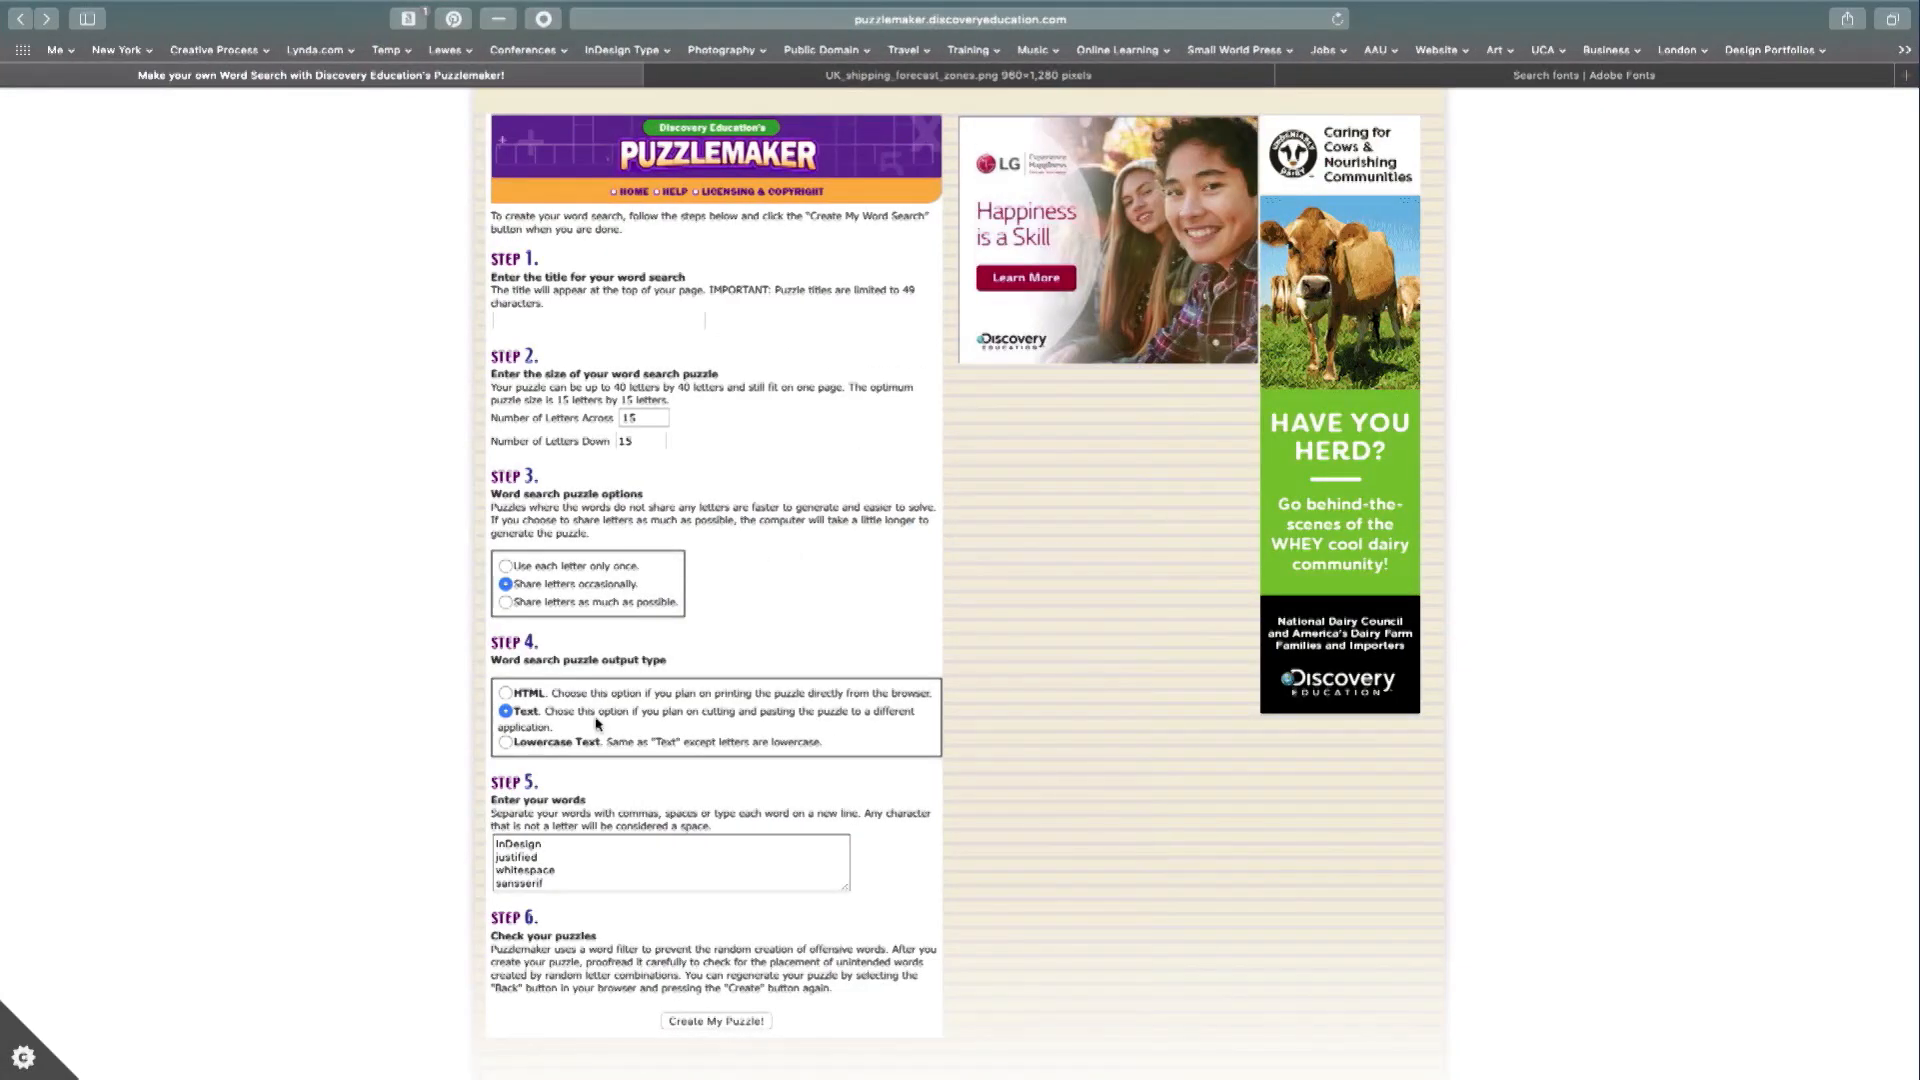
pyautogui.click(557, 847)
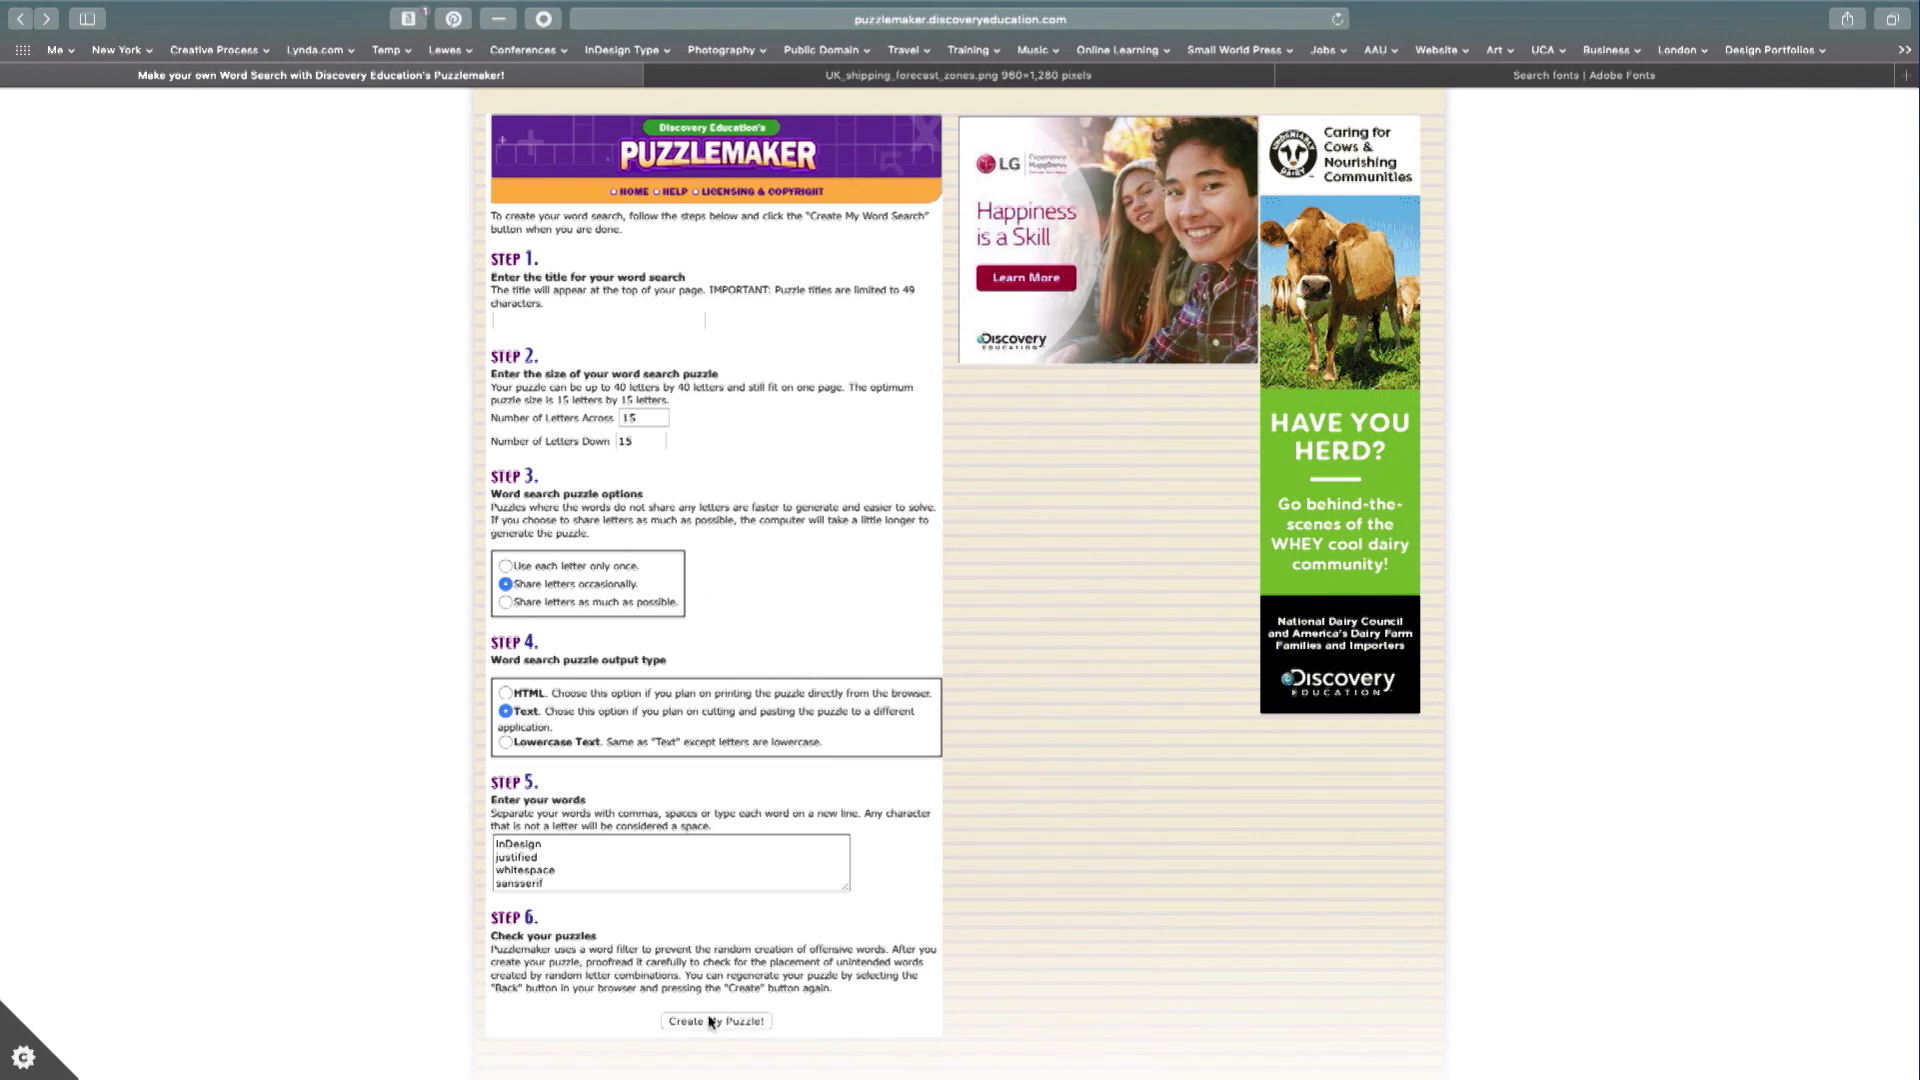
pyautogui.click(712, 1021)
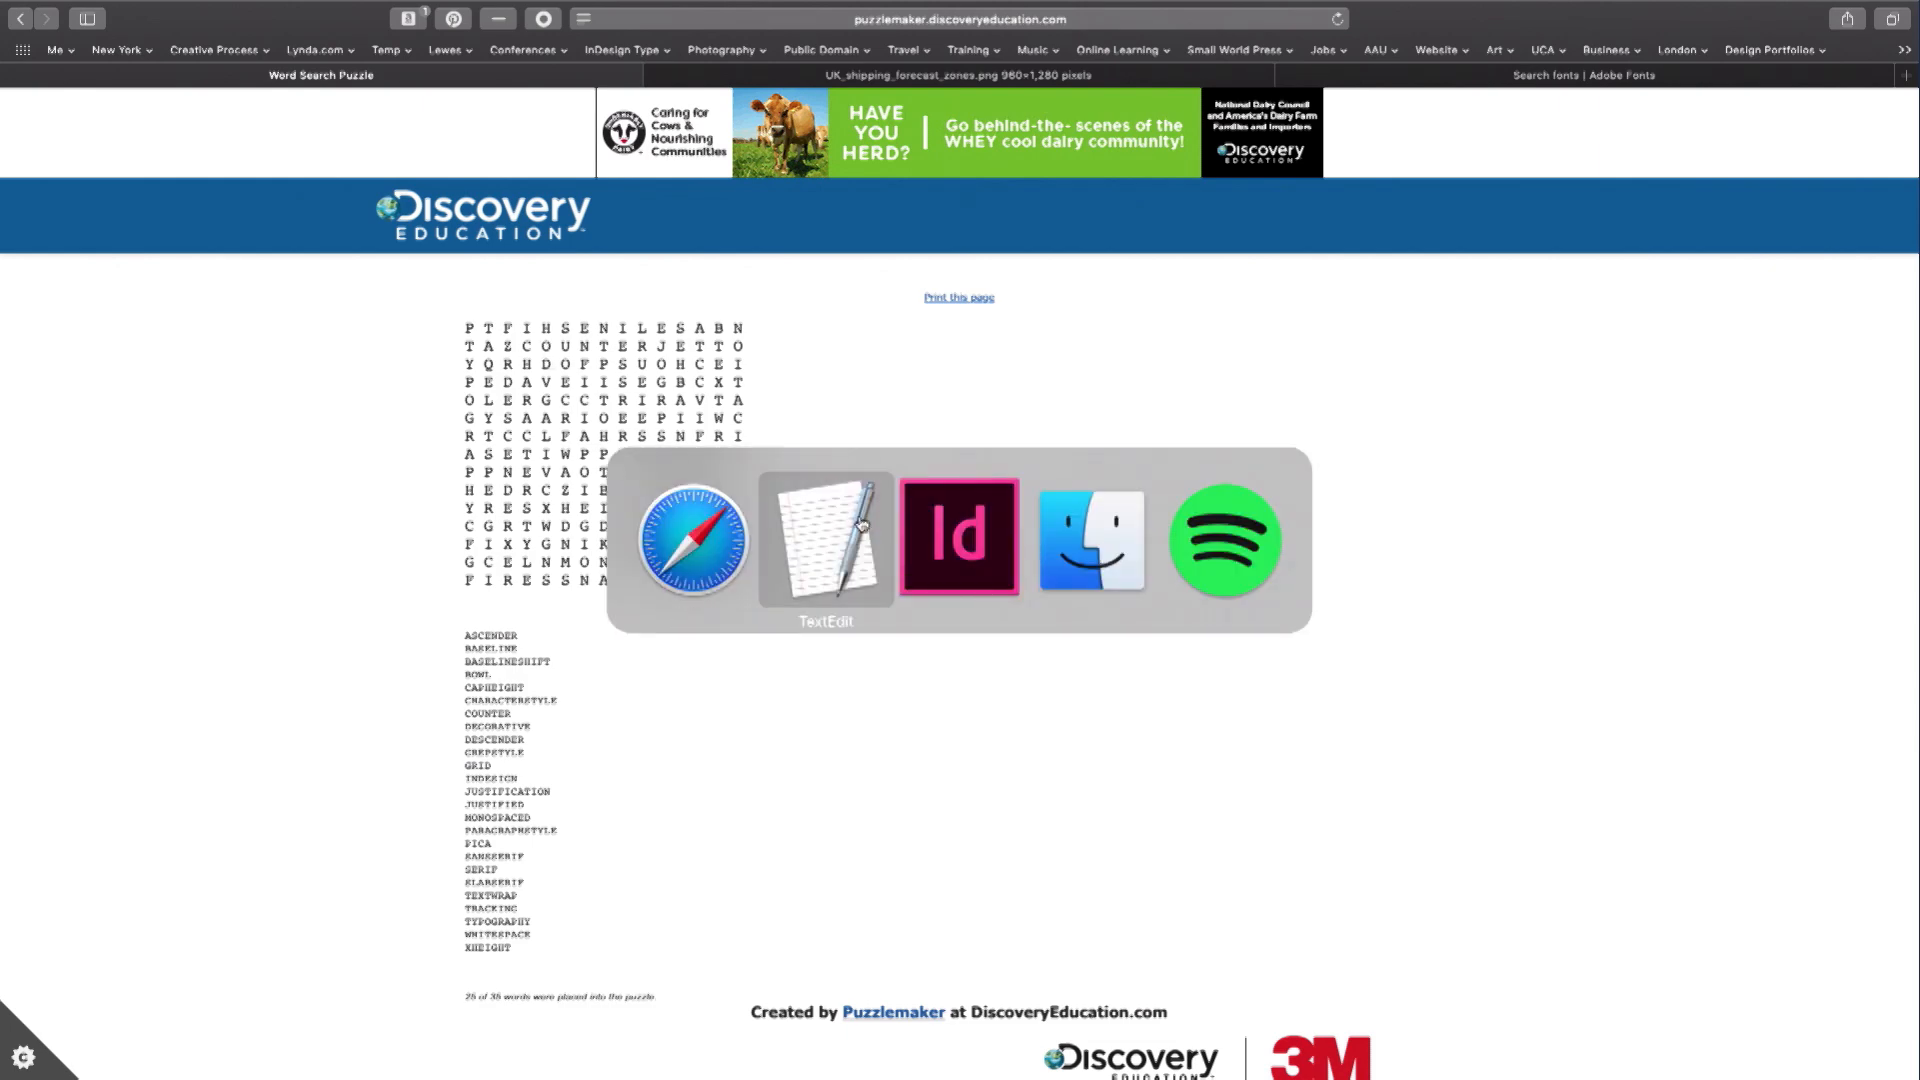
pyautogui.click(960, 539)
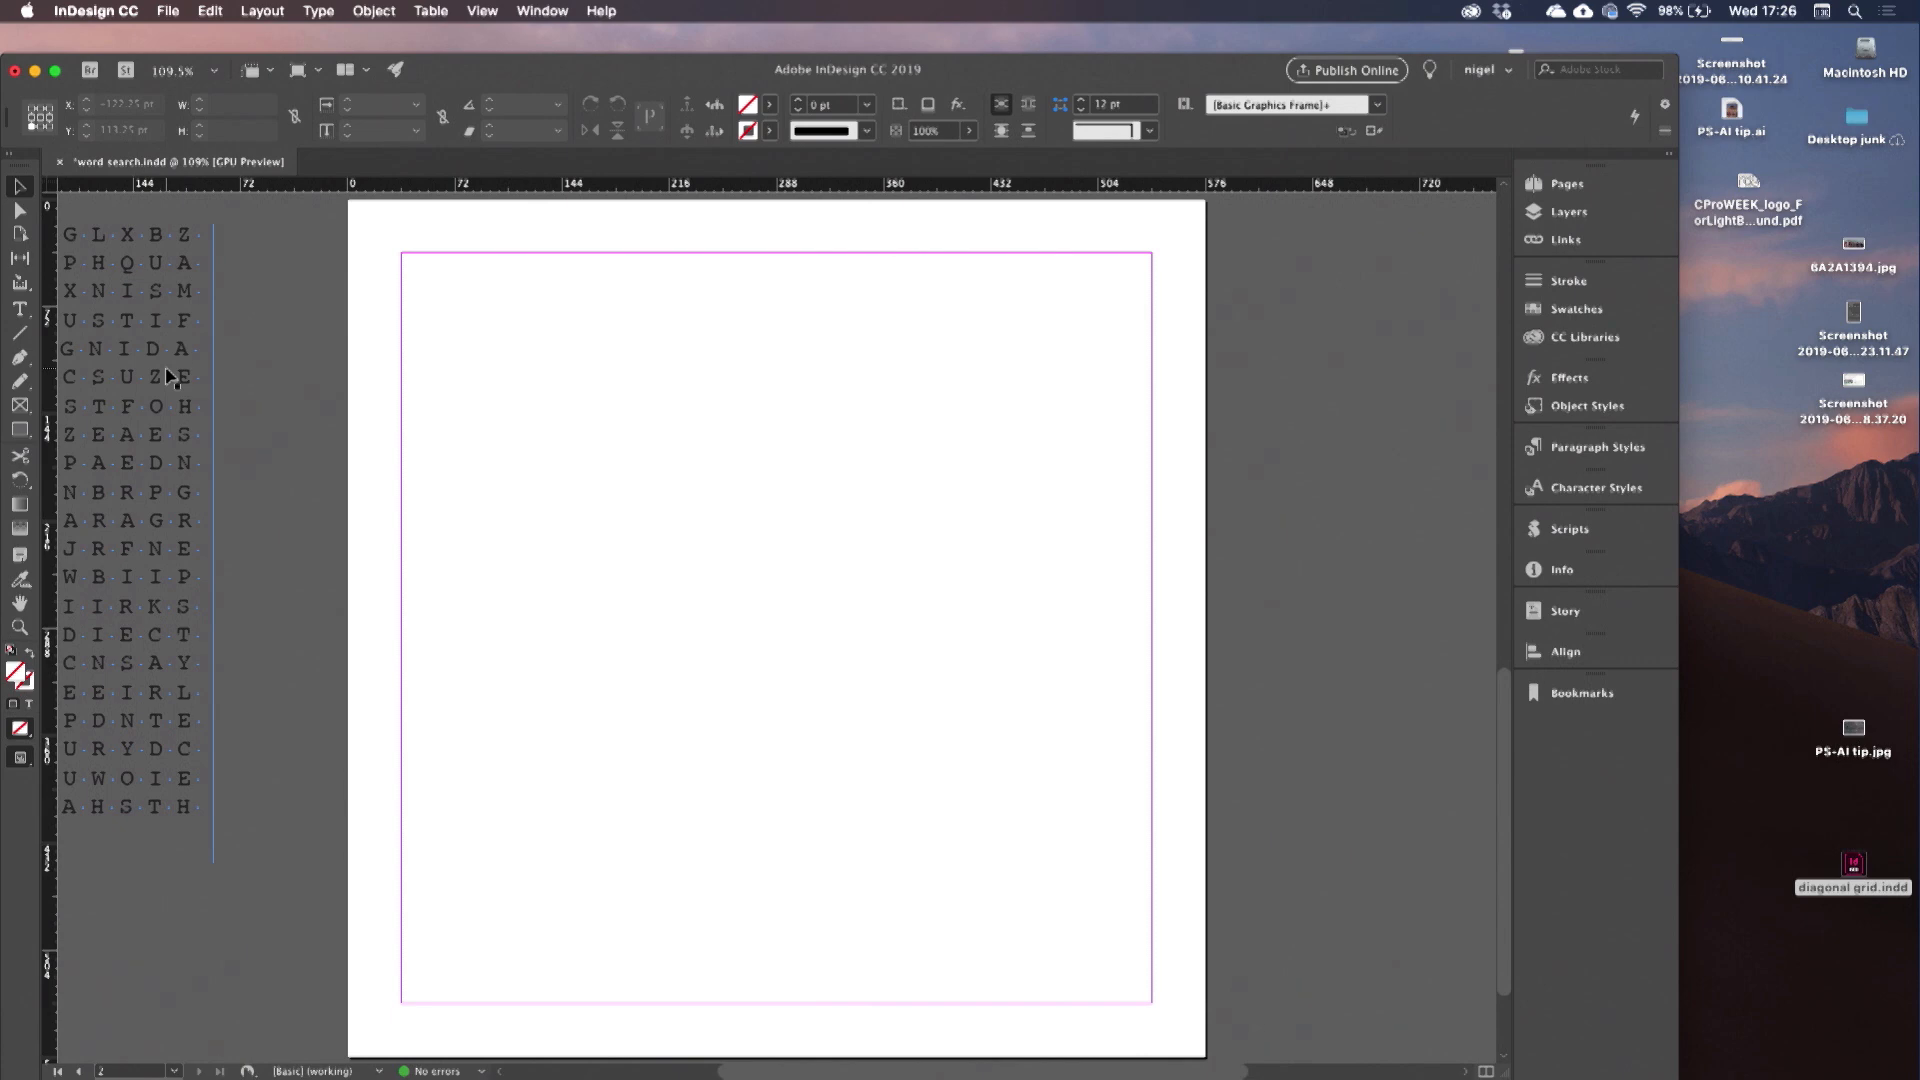
# Create a margin guide grid of 20 rows and 20 columns with 0 pt gutters.
pyautogui.click(20, 309)
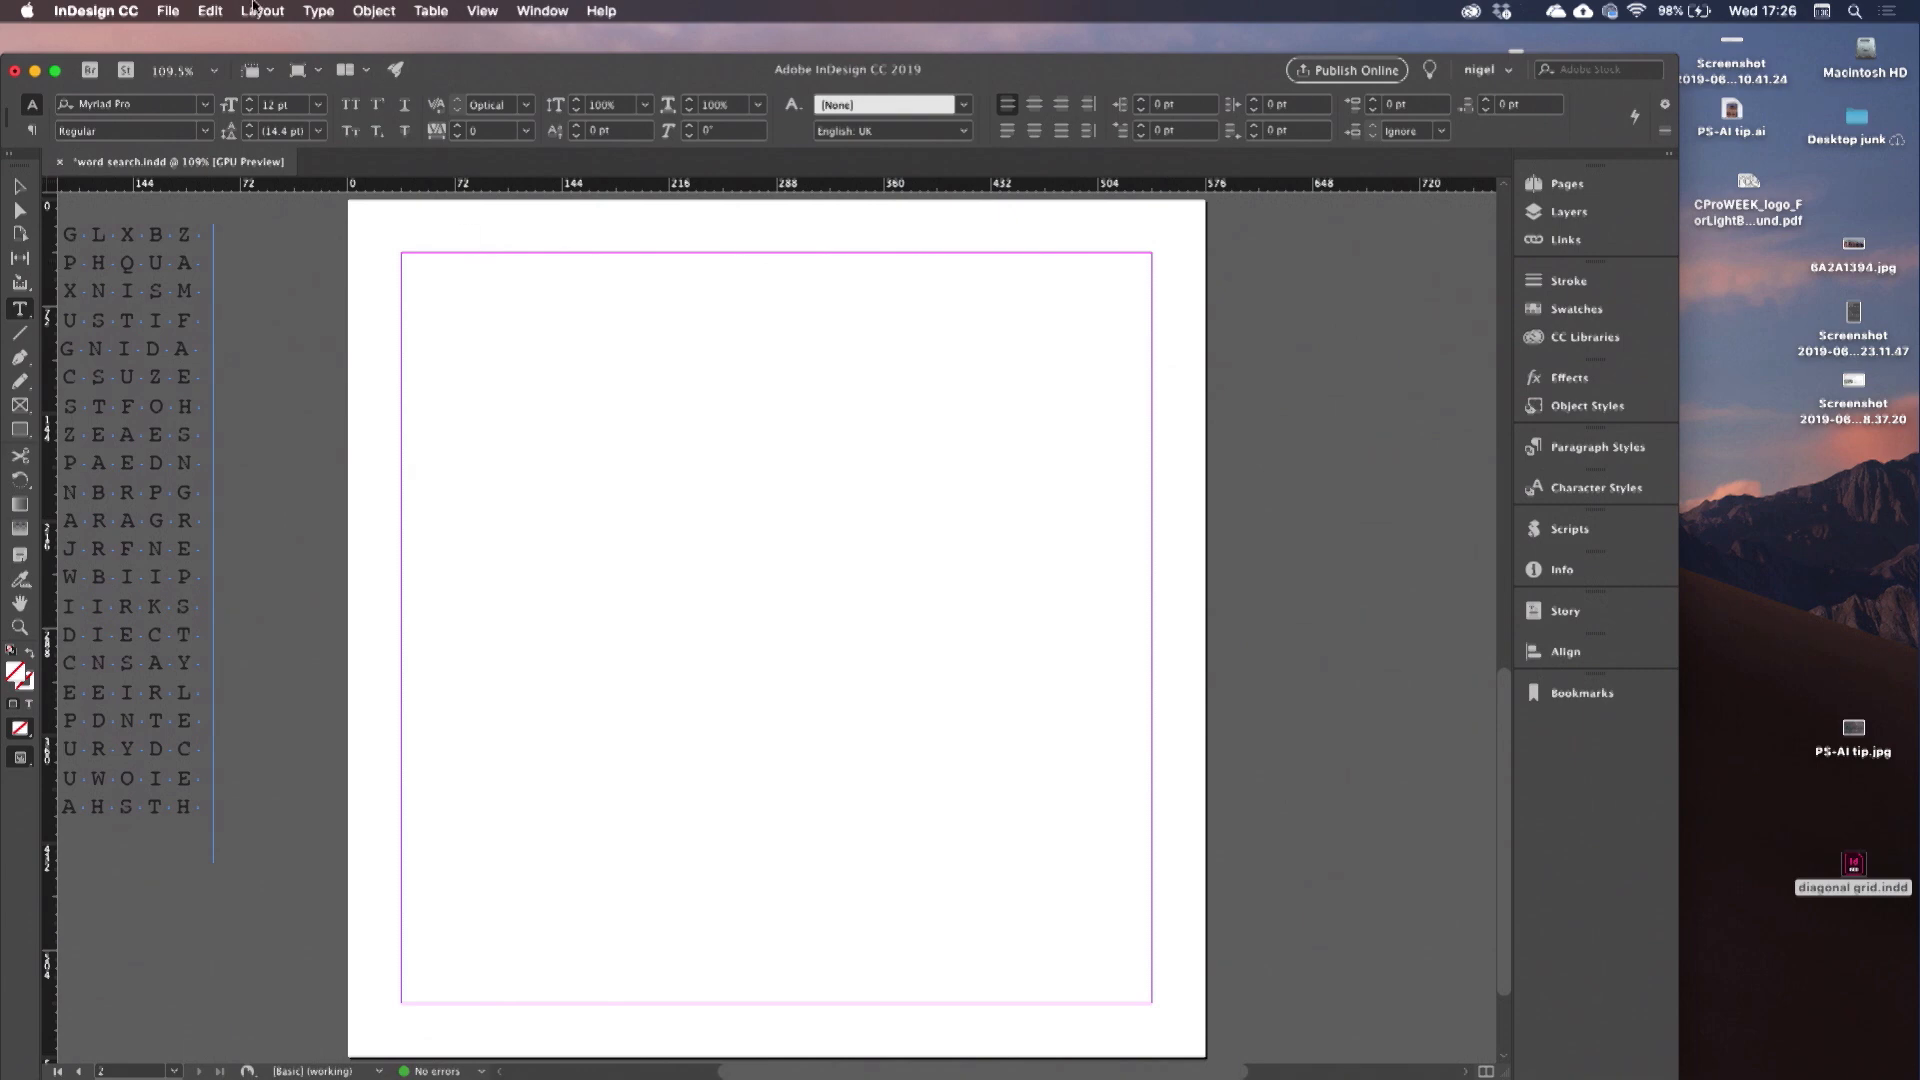
pyautogui.click(262, 11)
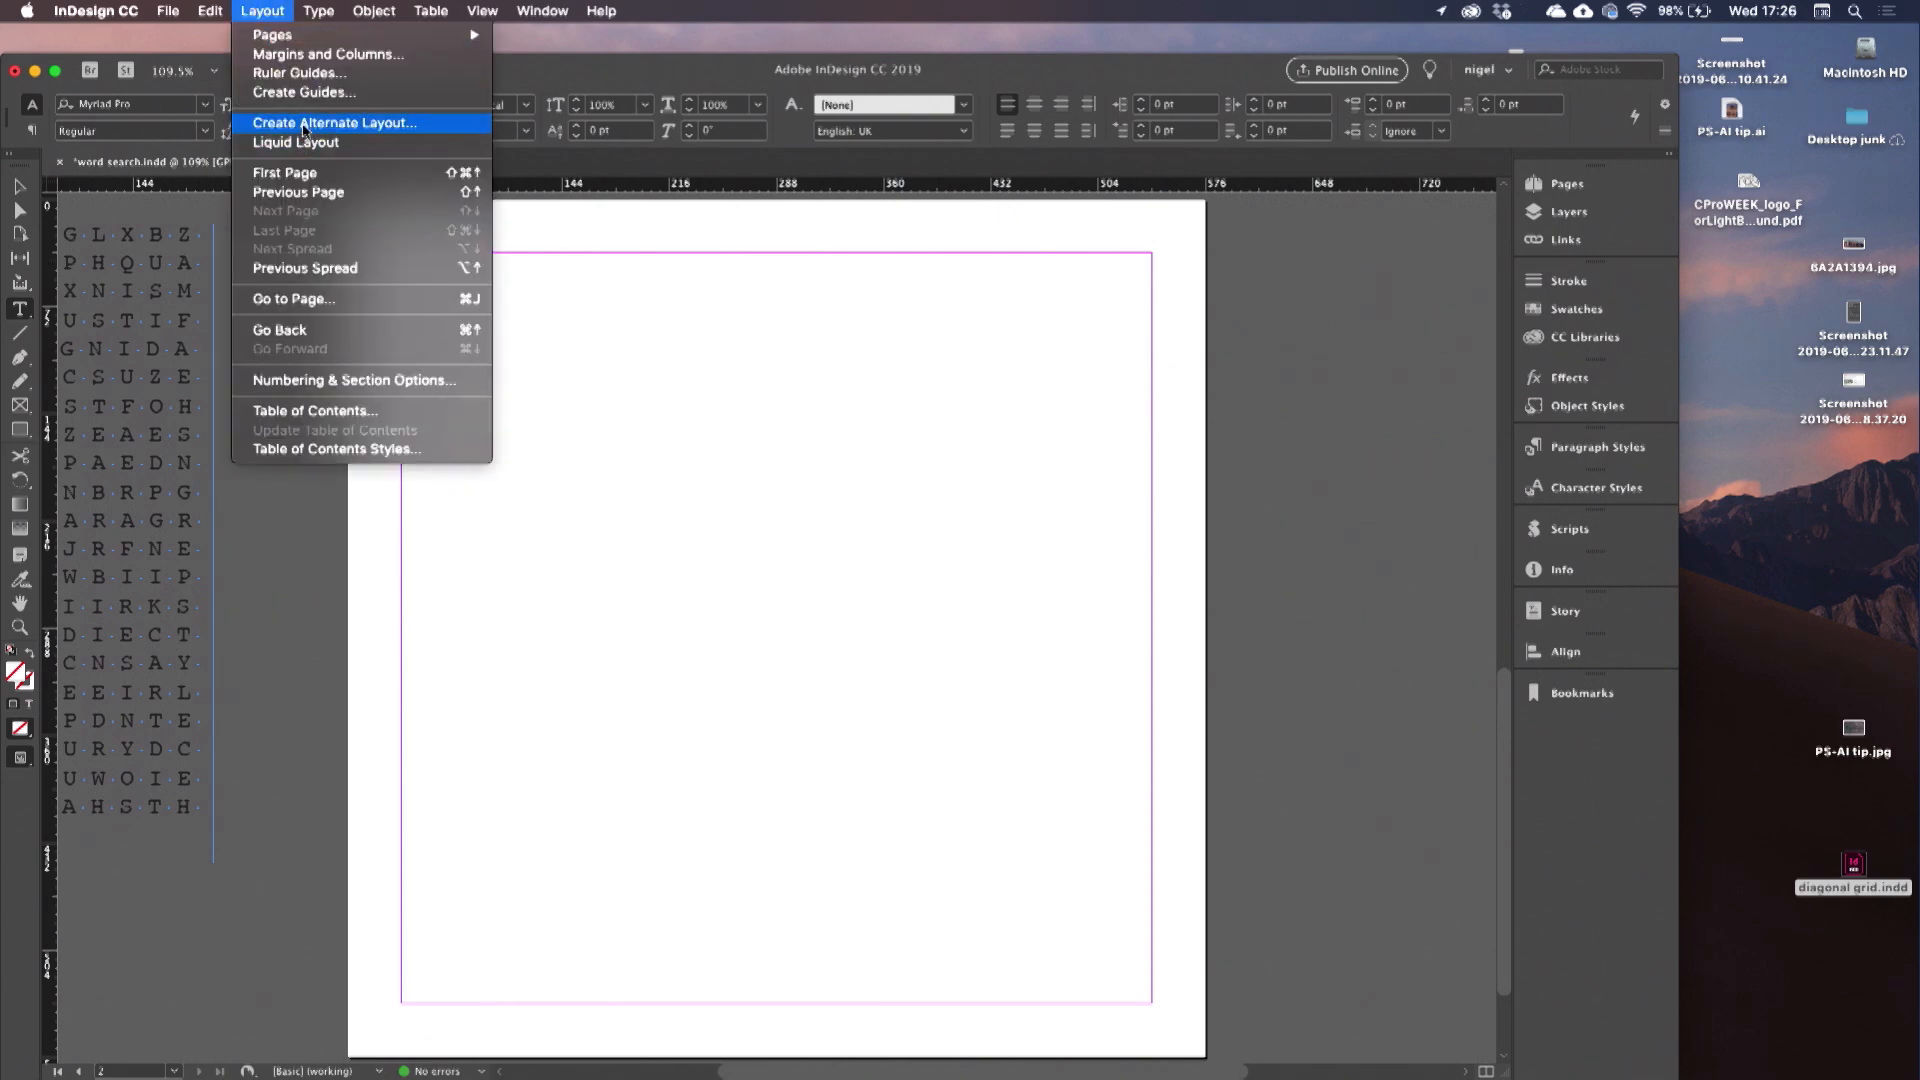
pyautogui.click(303, 92)
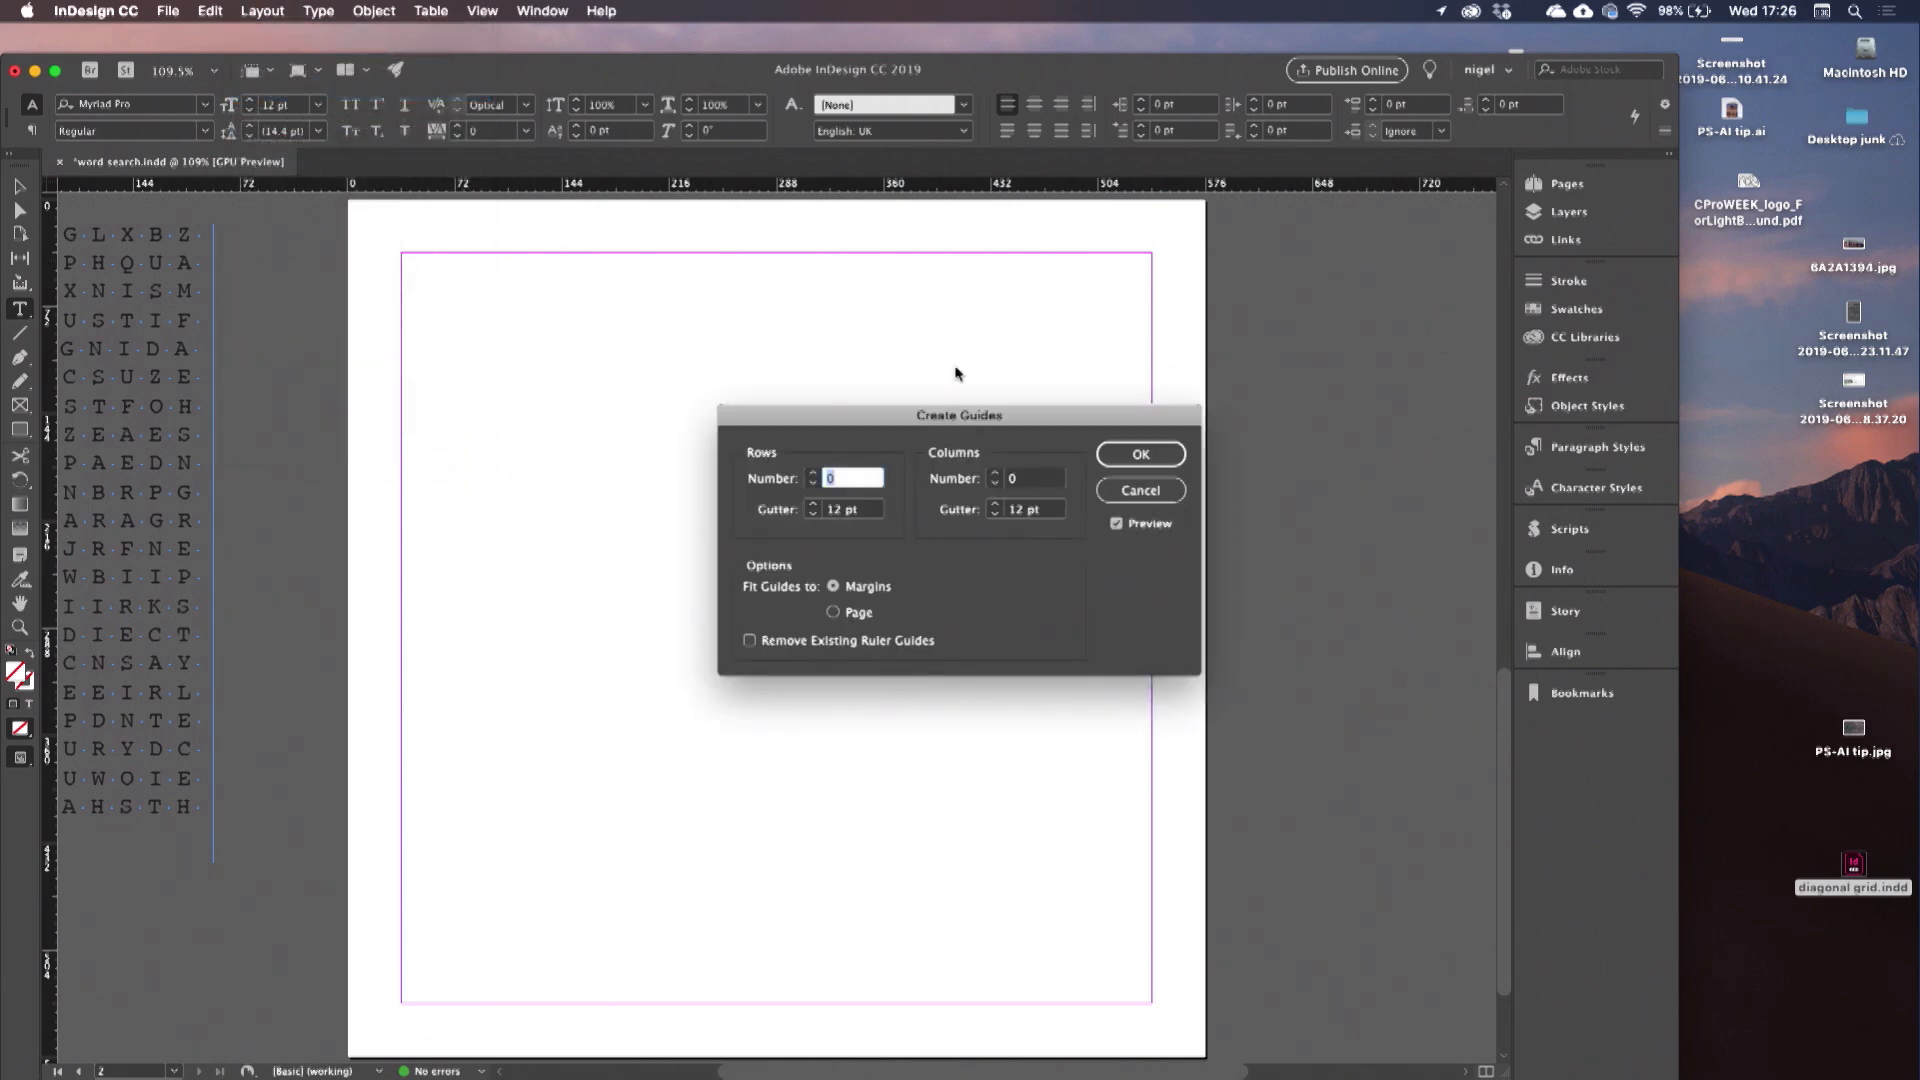
pyautogui.write('20')
pyautogui.click(844, 509)
pyautogui.write('0')
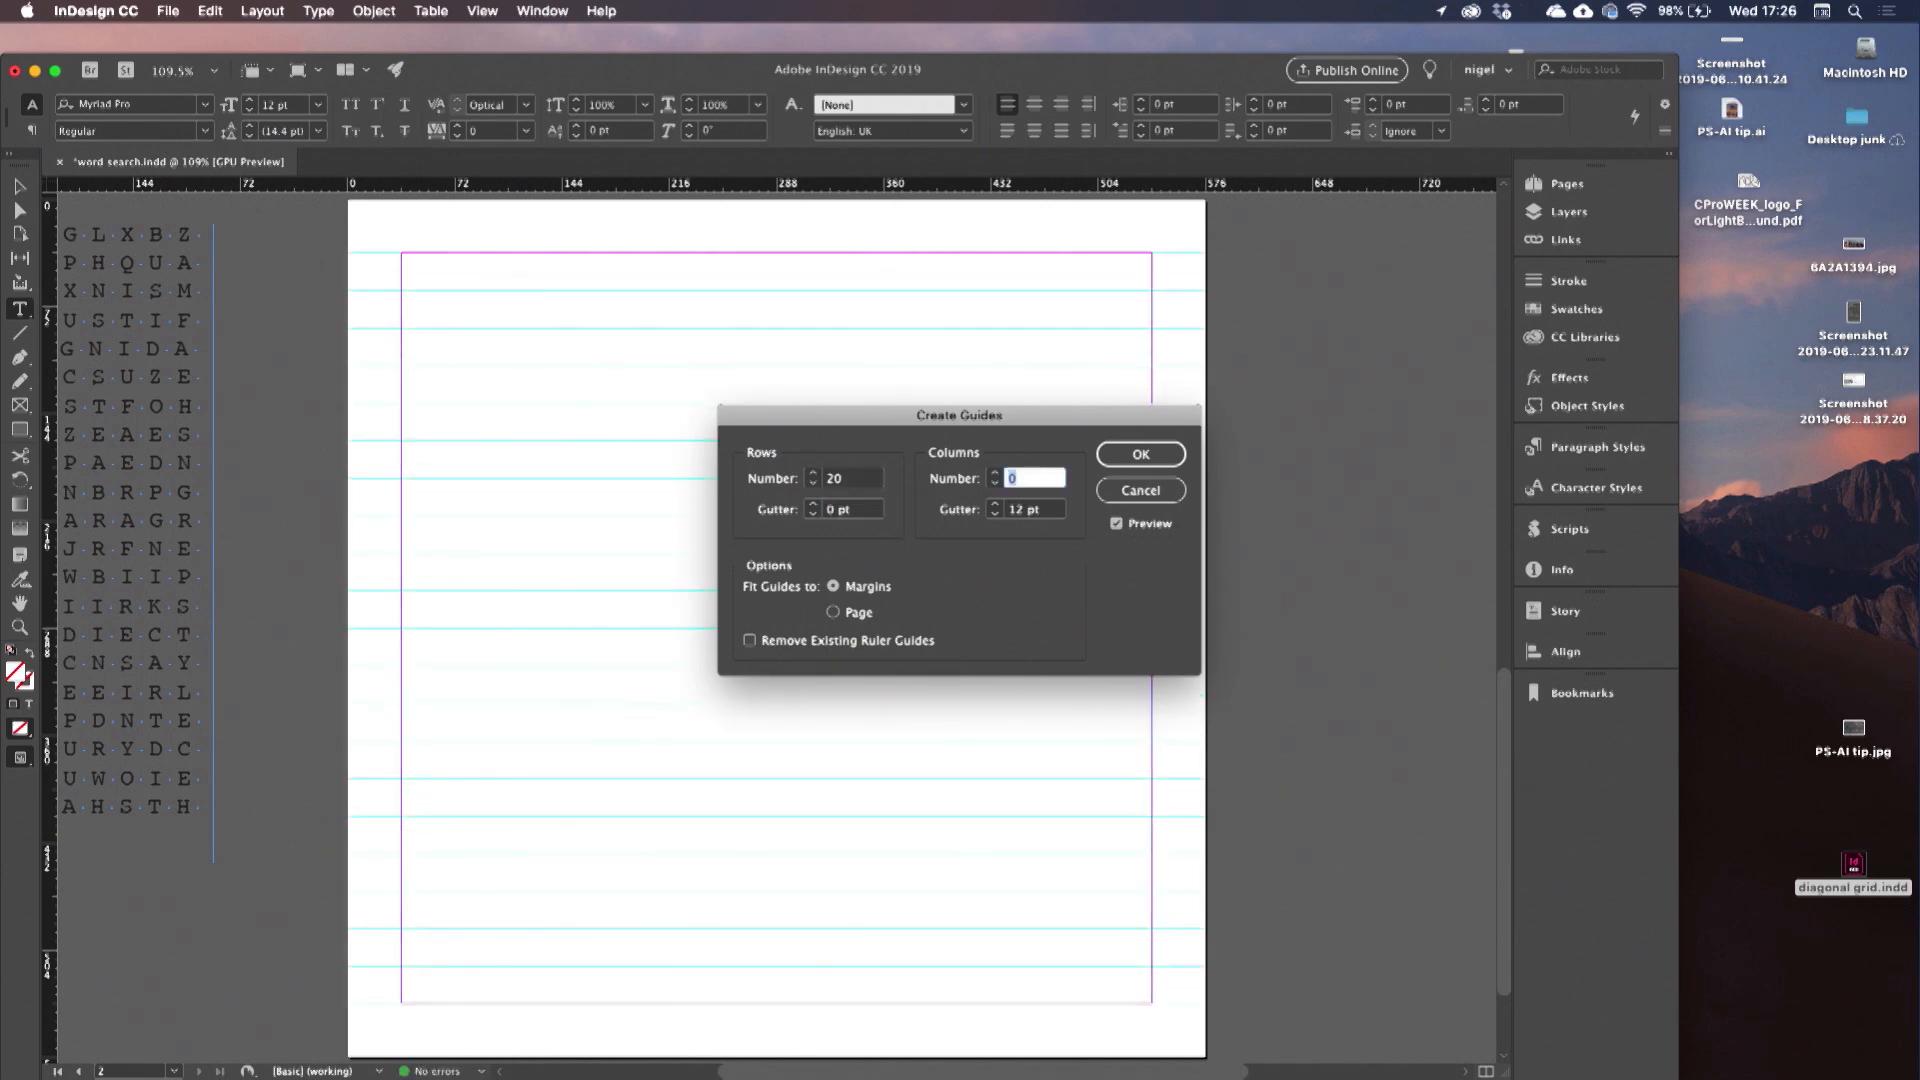
pyautogui.write('20')
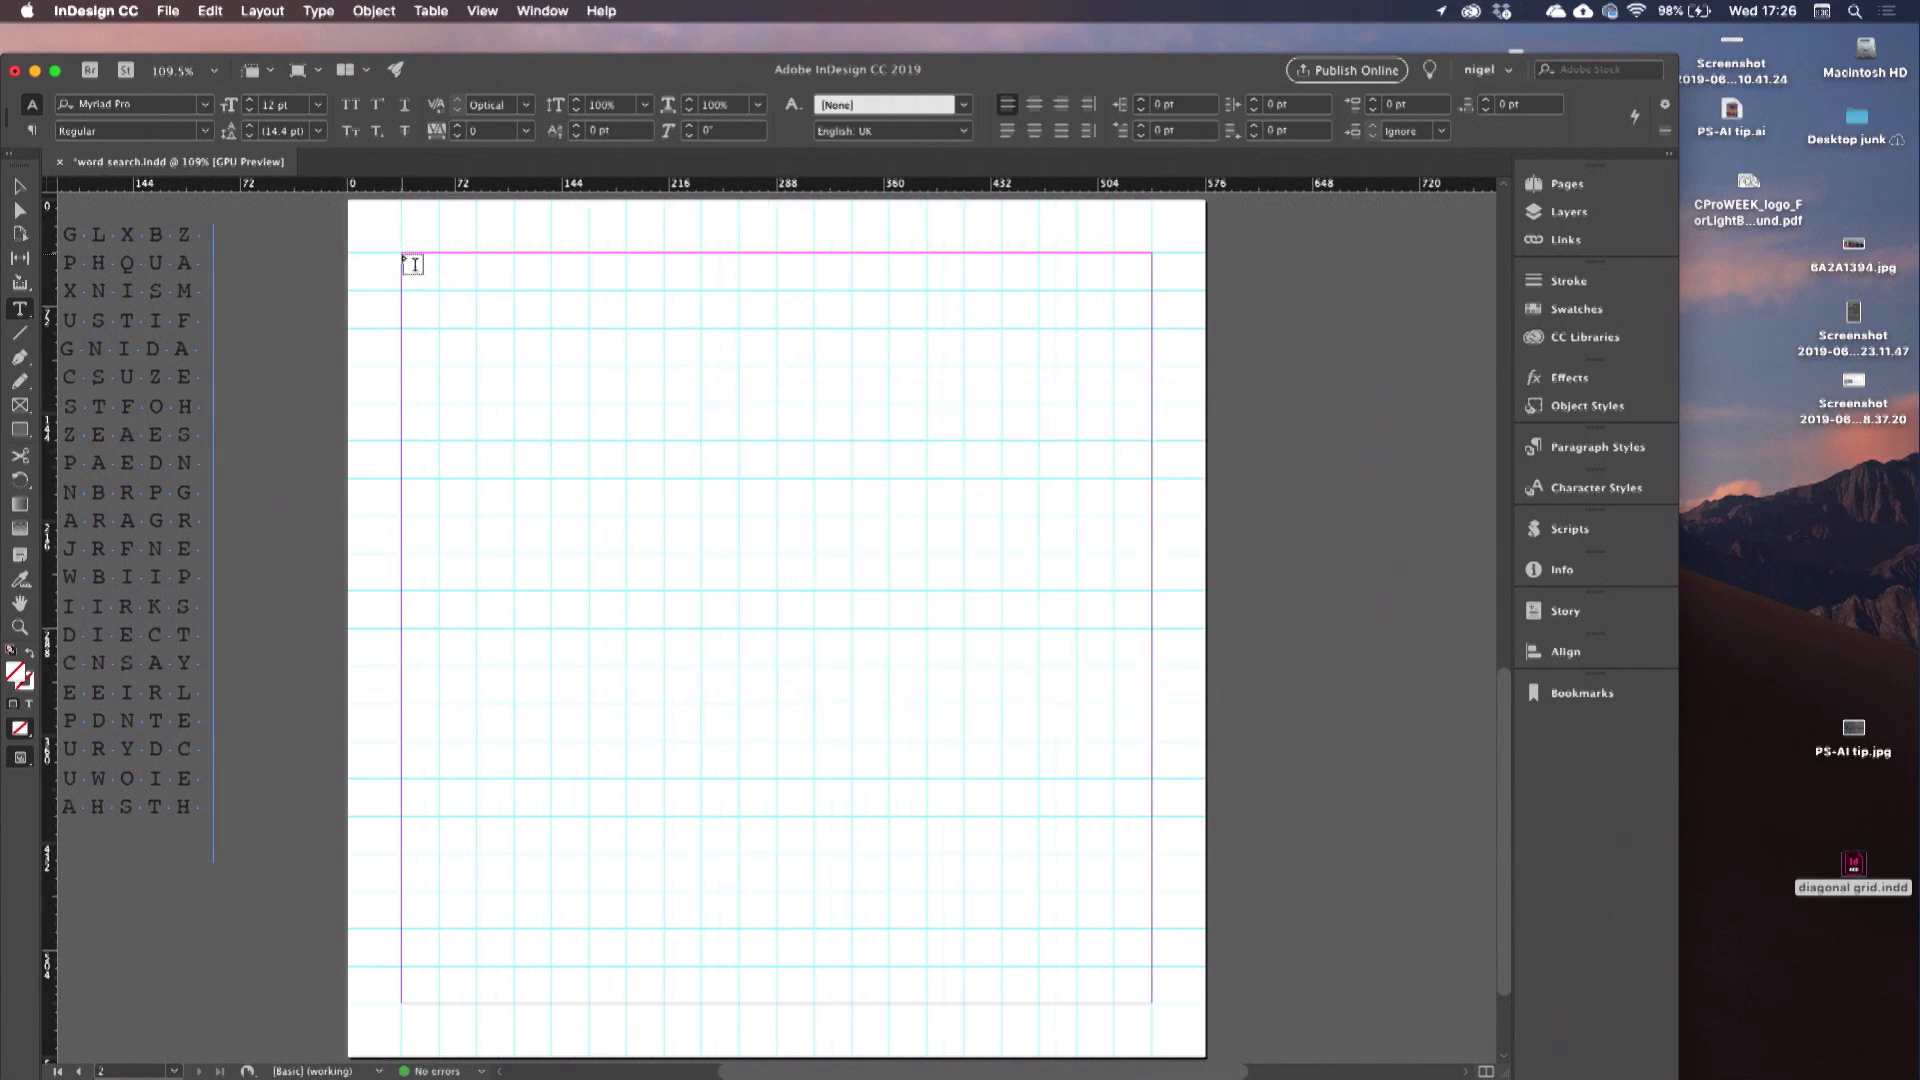
# Draw a 20×20 grid of threaded text frames across the guide-grid margins.
pyautogui.moveTo(404, 257); pyautogui.dragTo(1041, 916)
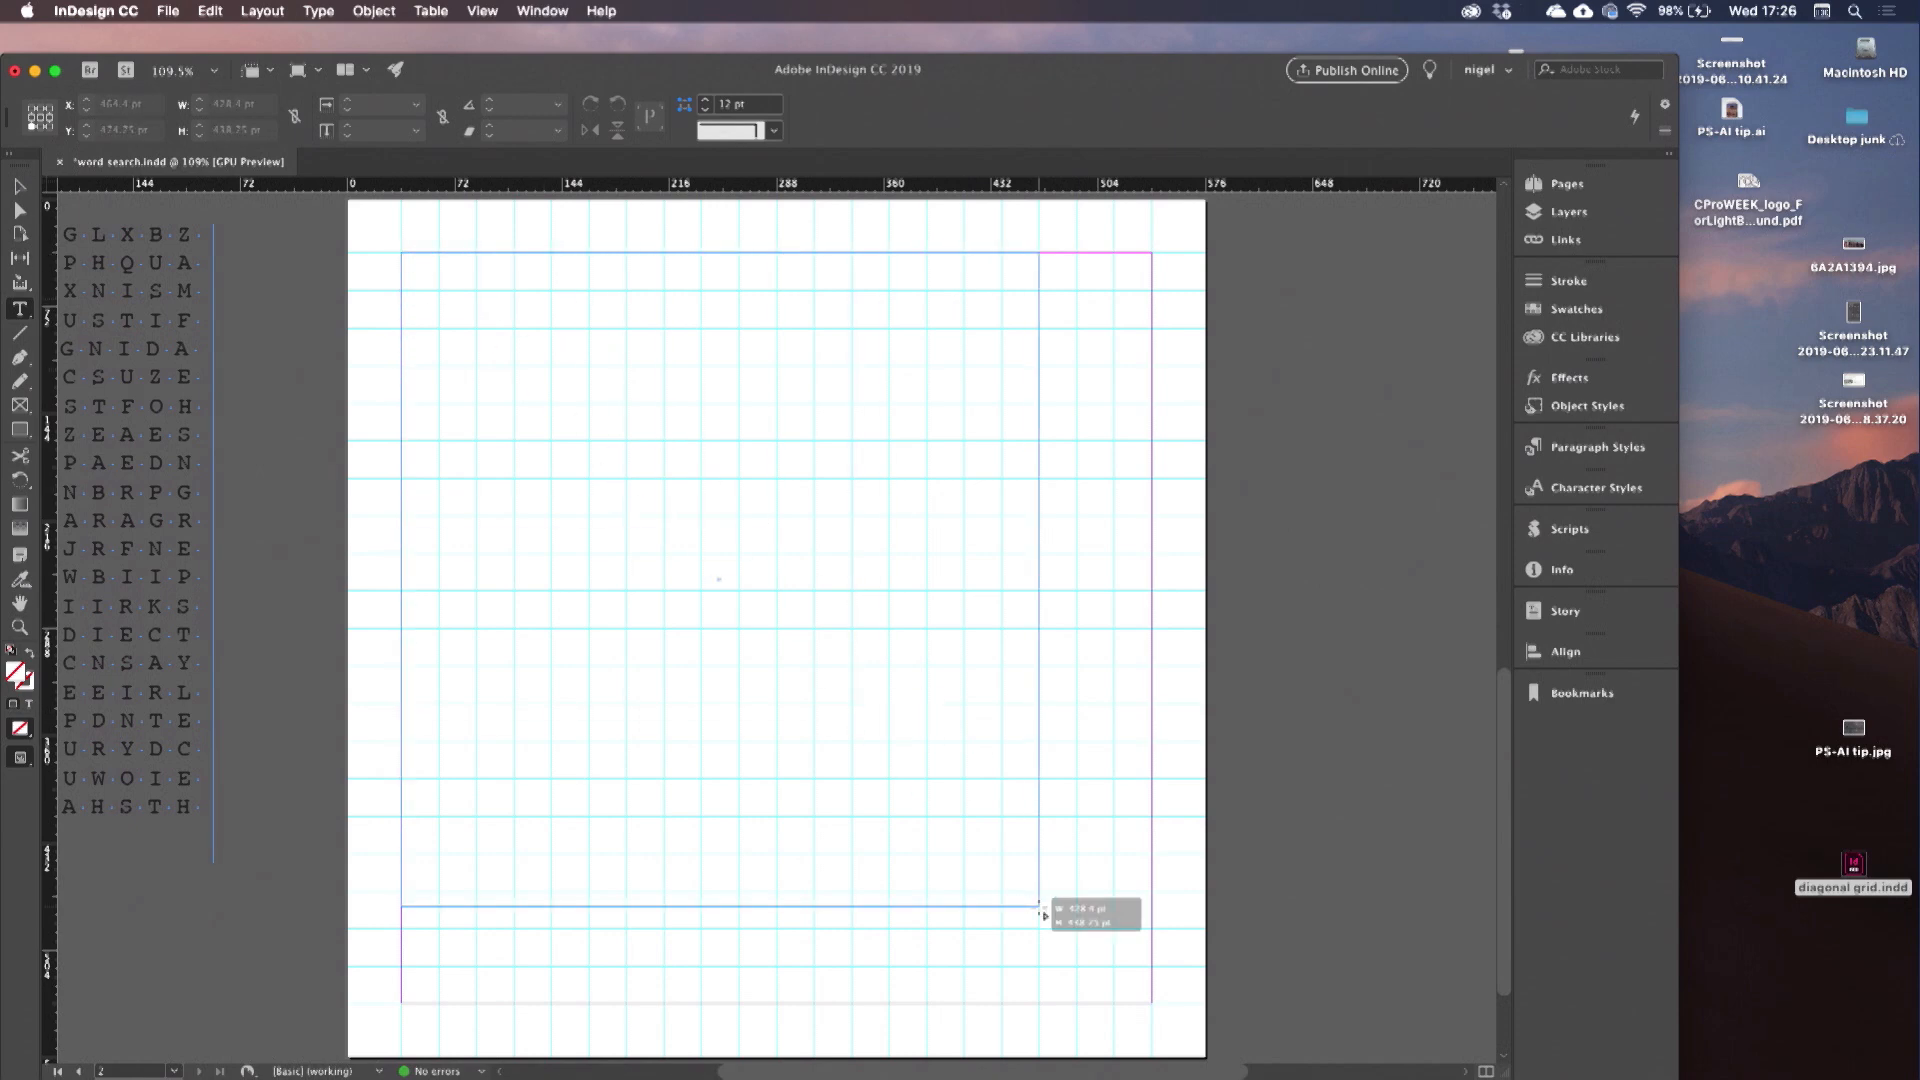
pyautogui.moveTo(1041, 916); pyautogui.dragTo(1151, 1008)
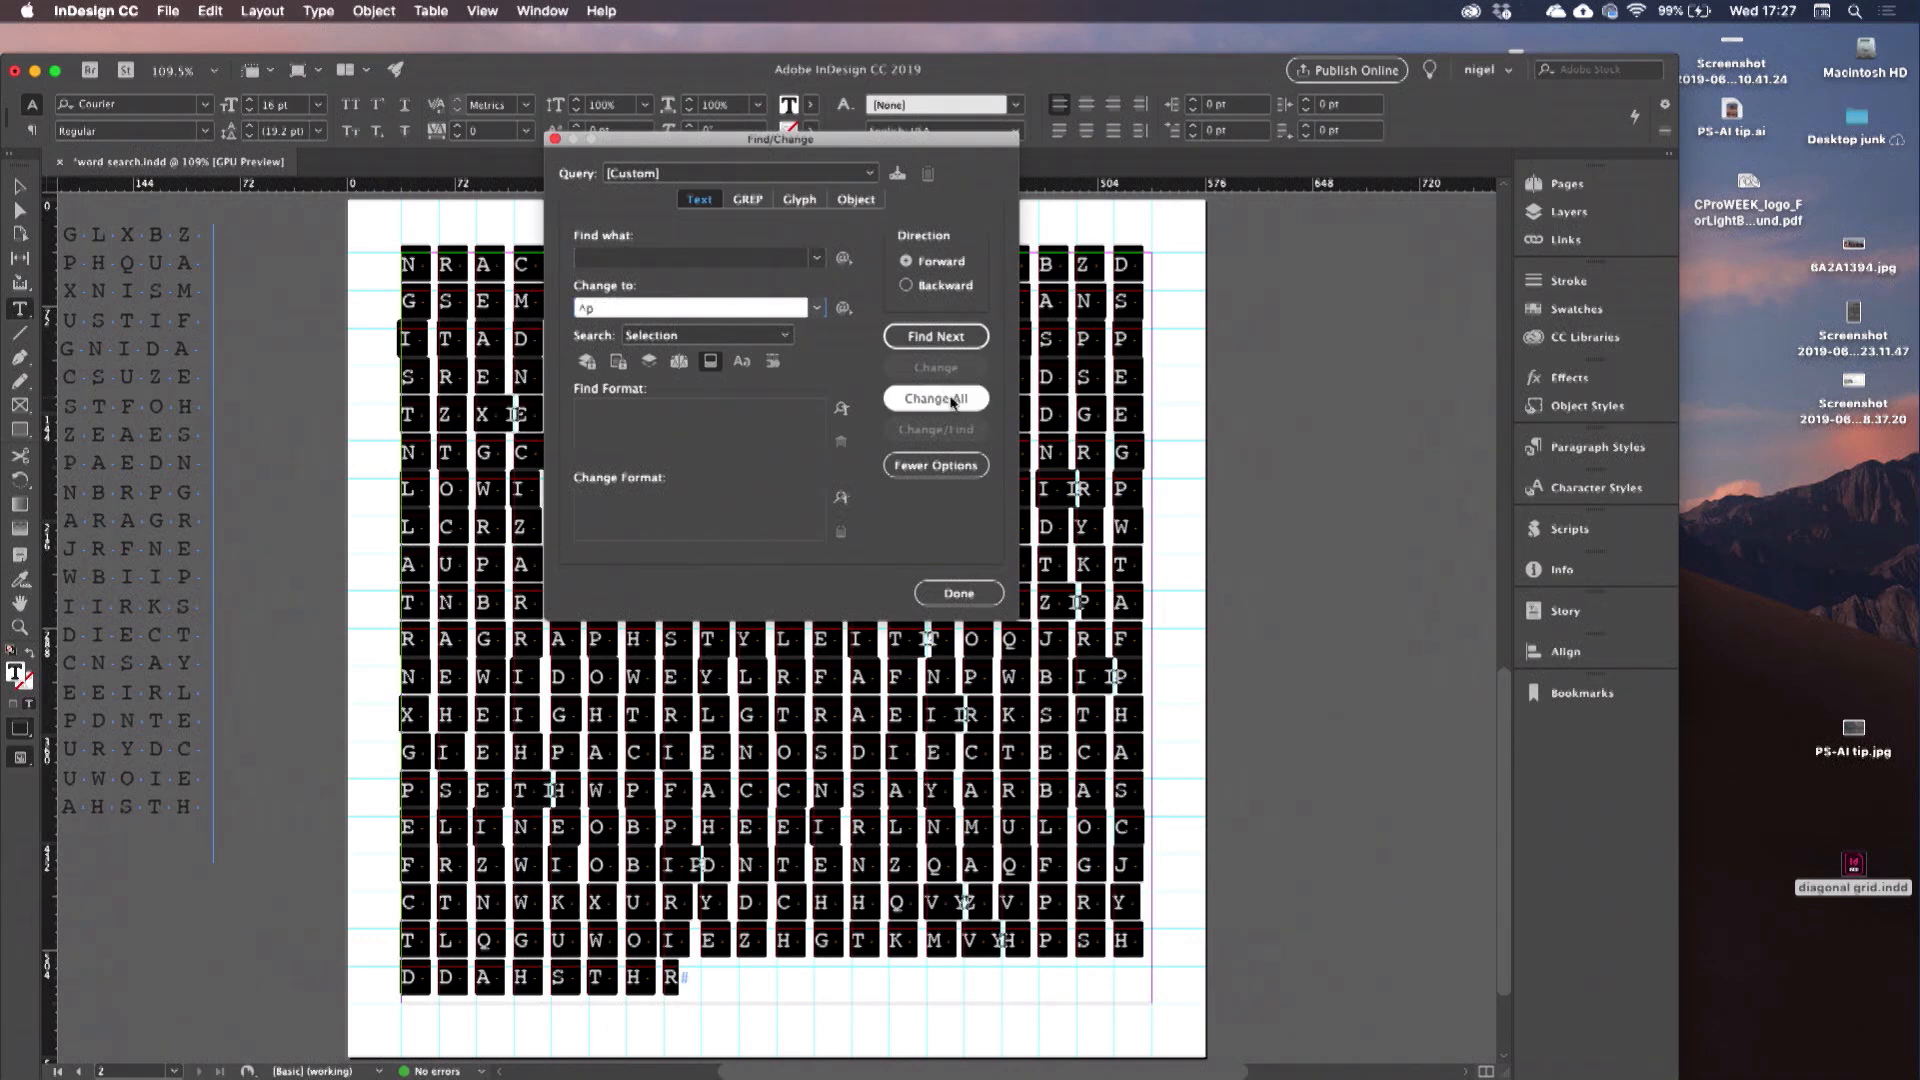
# Change all matches to ^p, making 399 replacements so each letter is a paragraph.
pyautogui.click(935, 398)
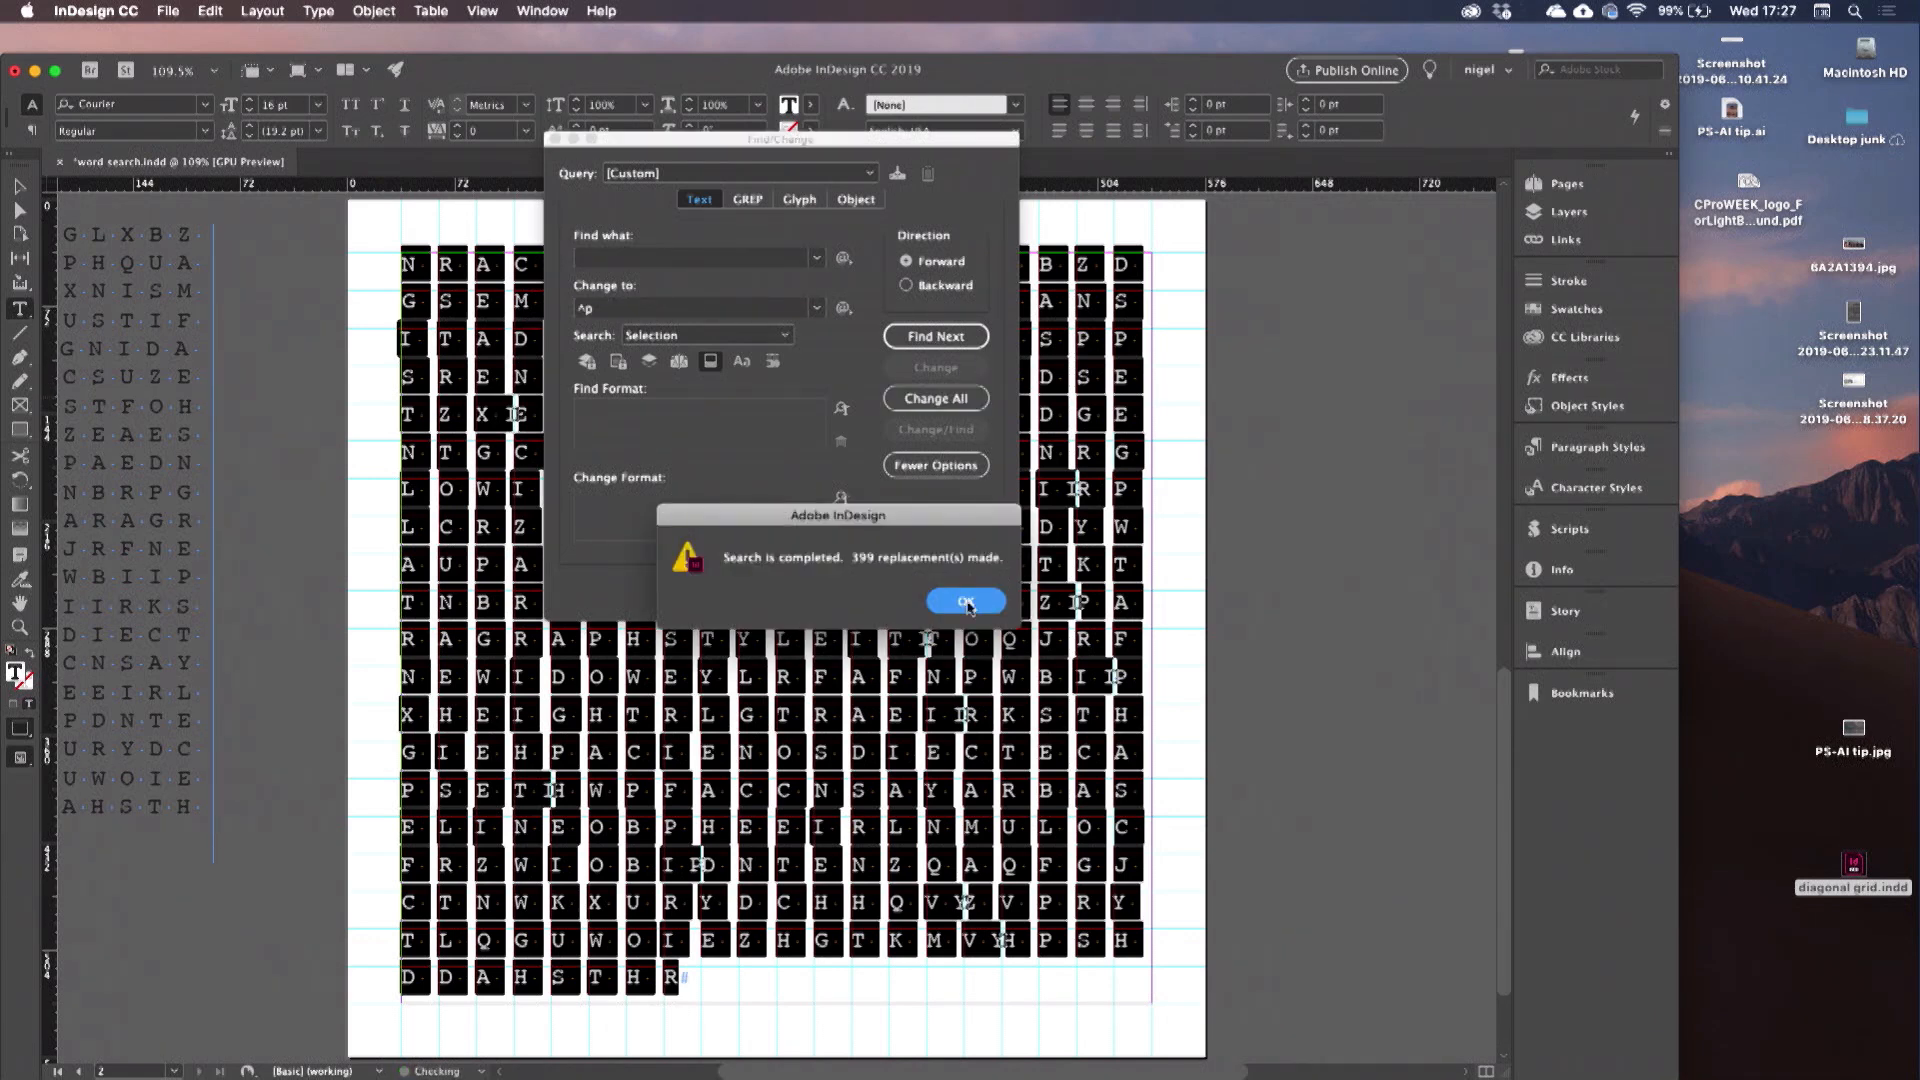
pyautogui.click(966, 601)
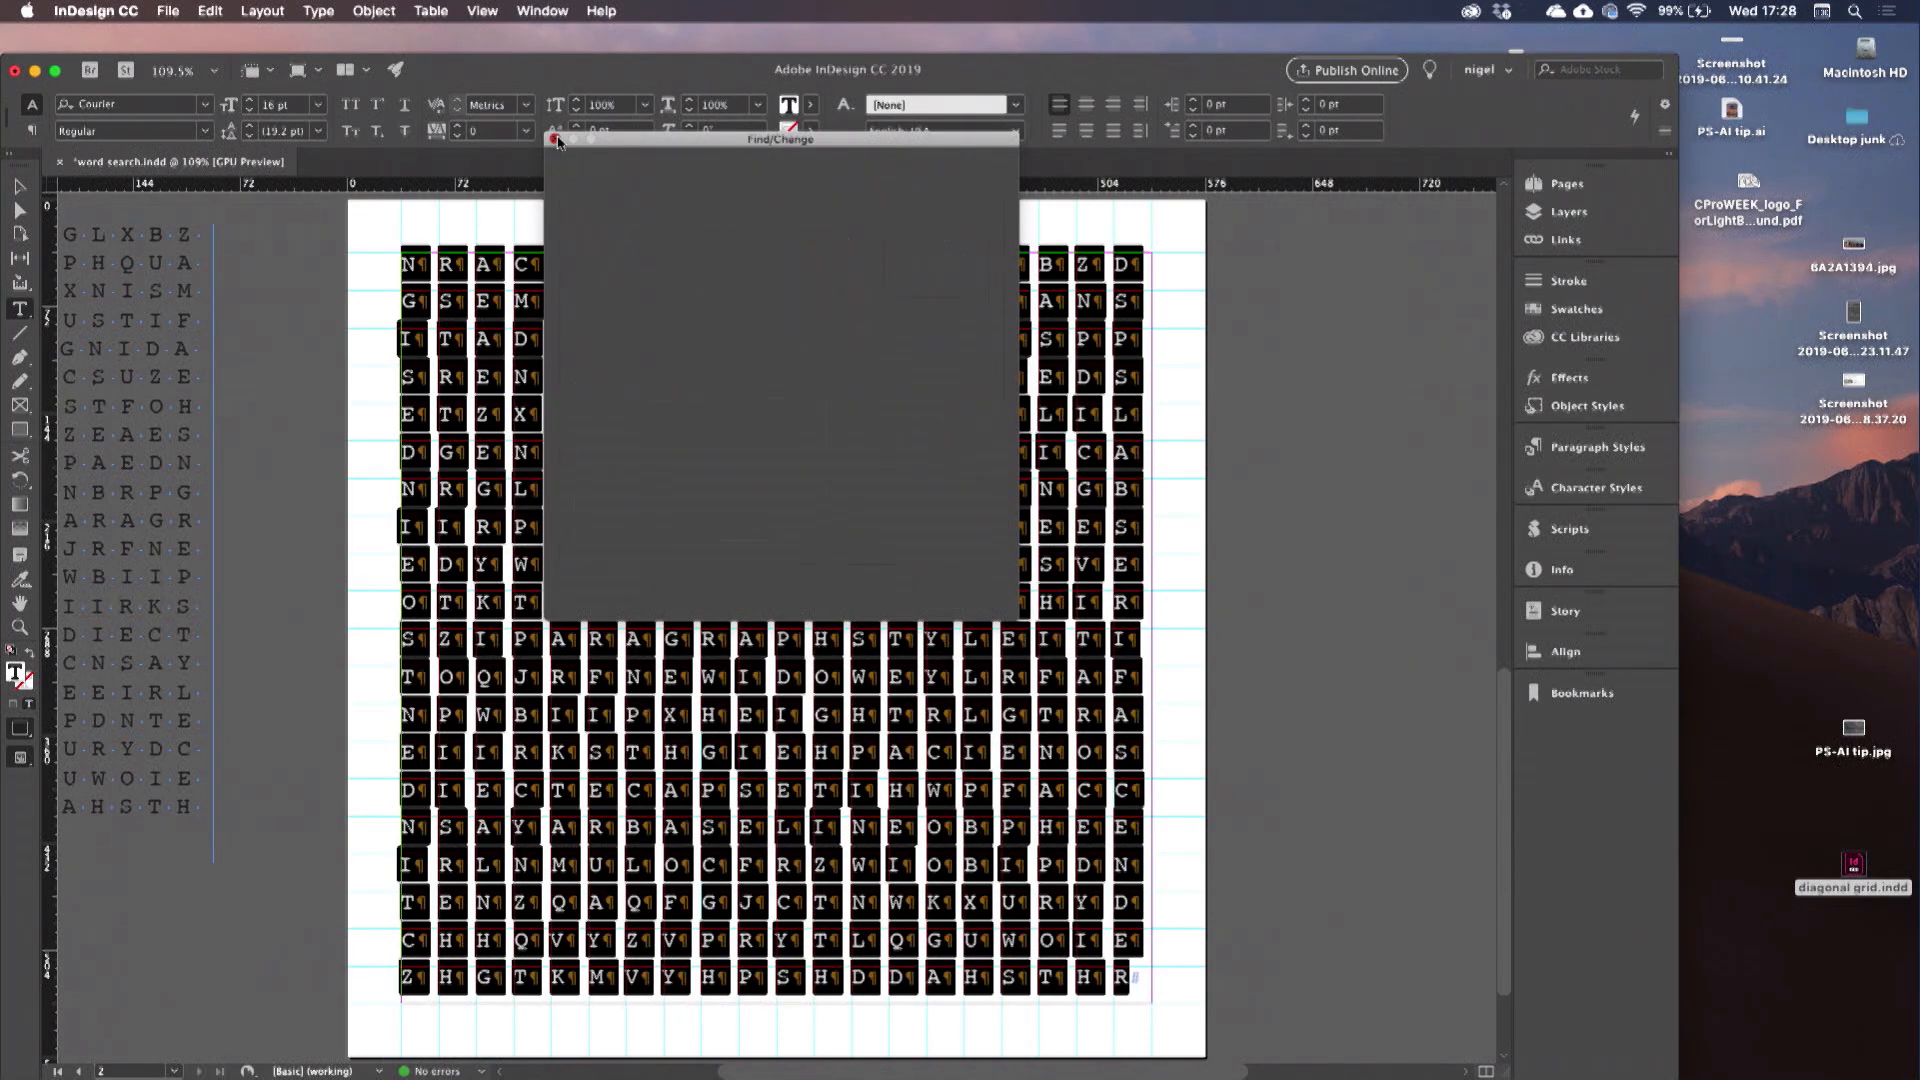
pyautogui.click(555, 139)
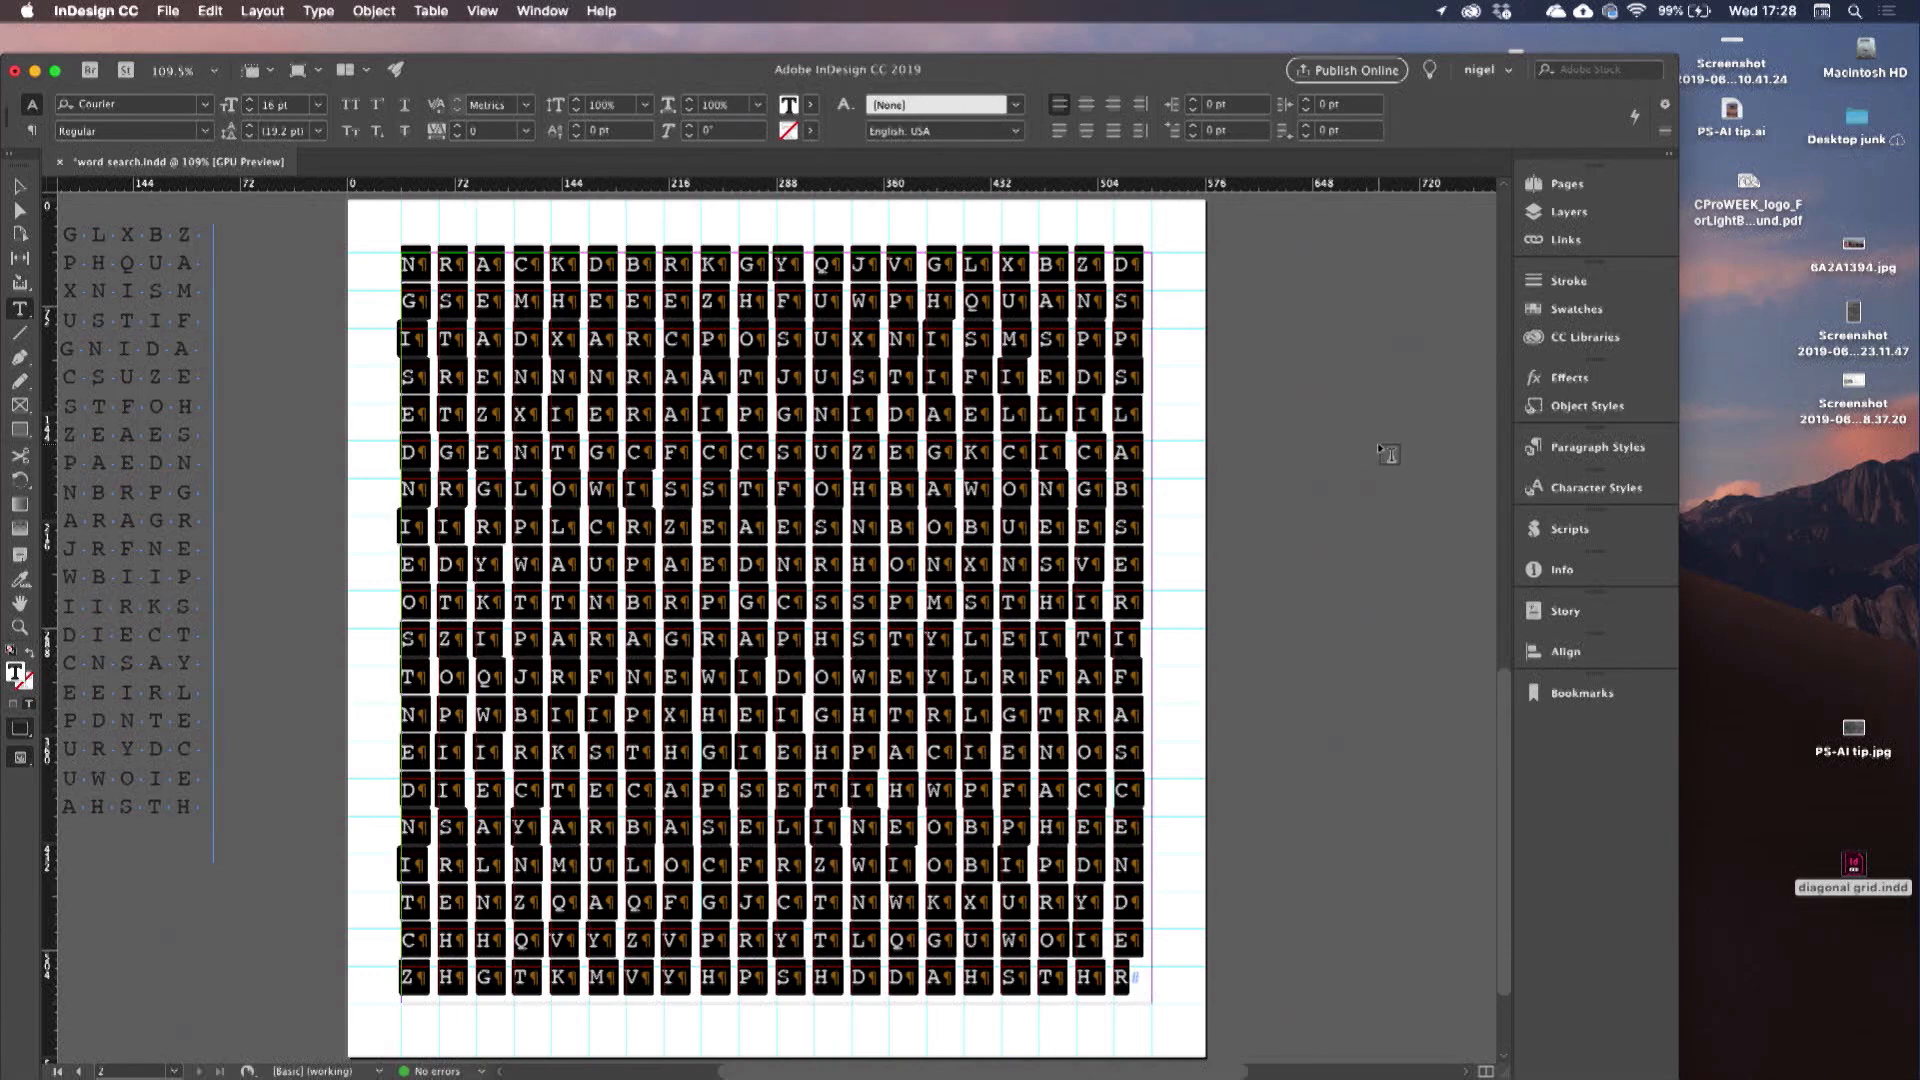
# Apply the 'word' paragraph style (Anonymous Pro 18 pt) to the letters and clear overrides.
pyautogui.click(1592, 446)
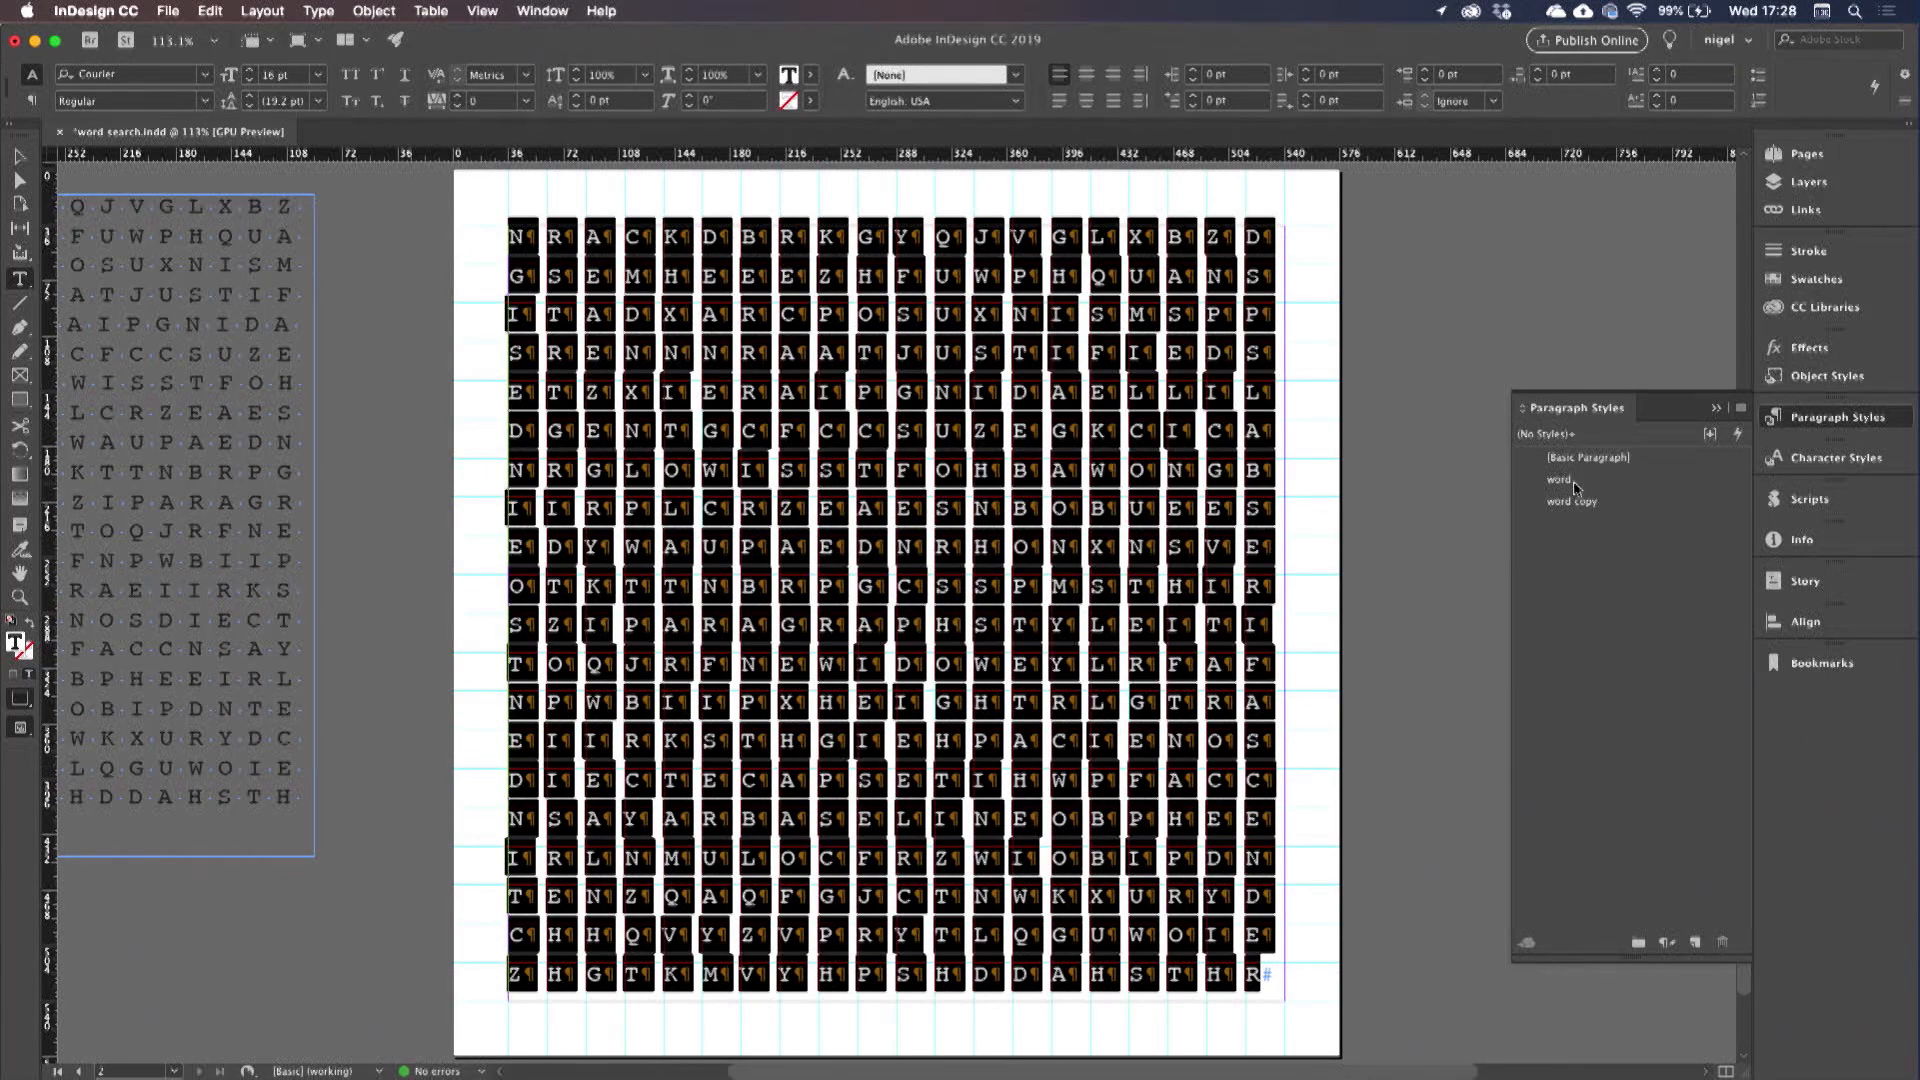
pyautogui.click(1558, 479)
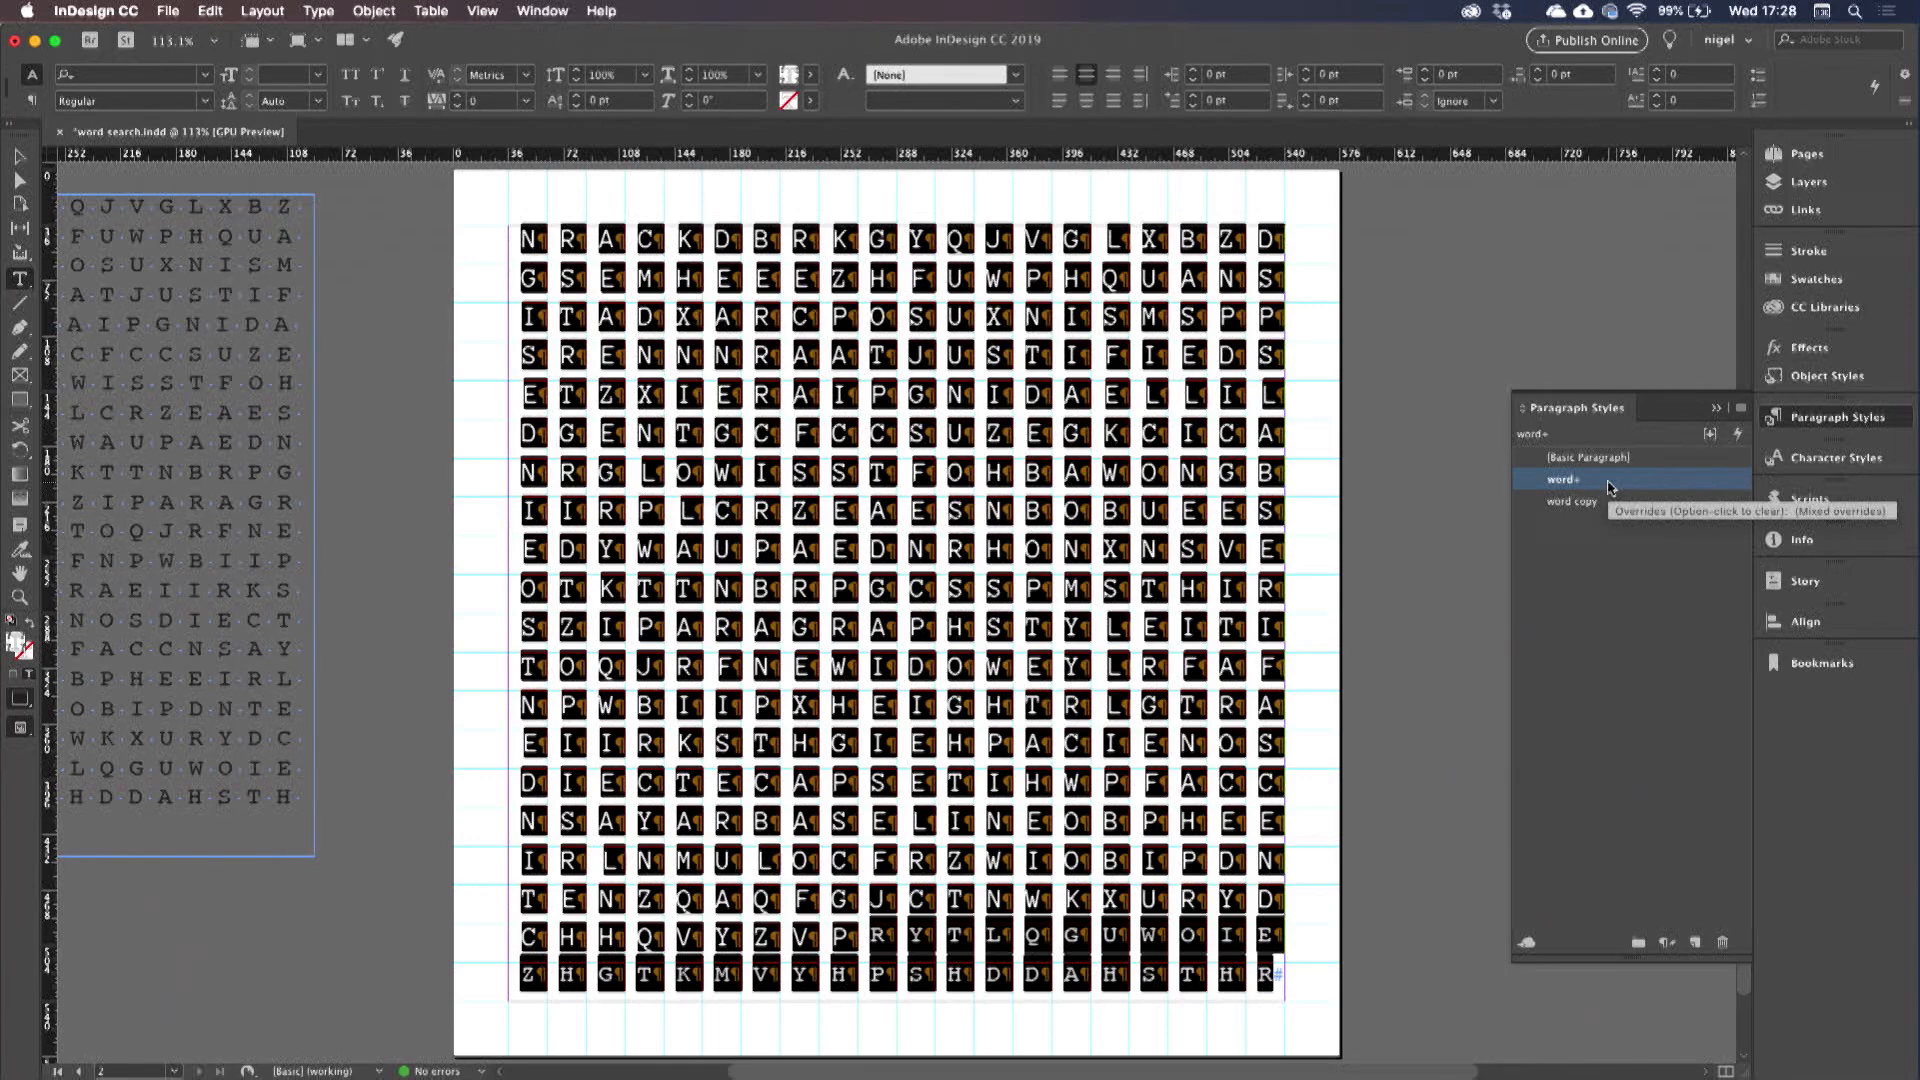
pyautogui.click(1561, 479)
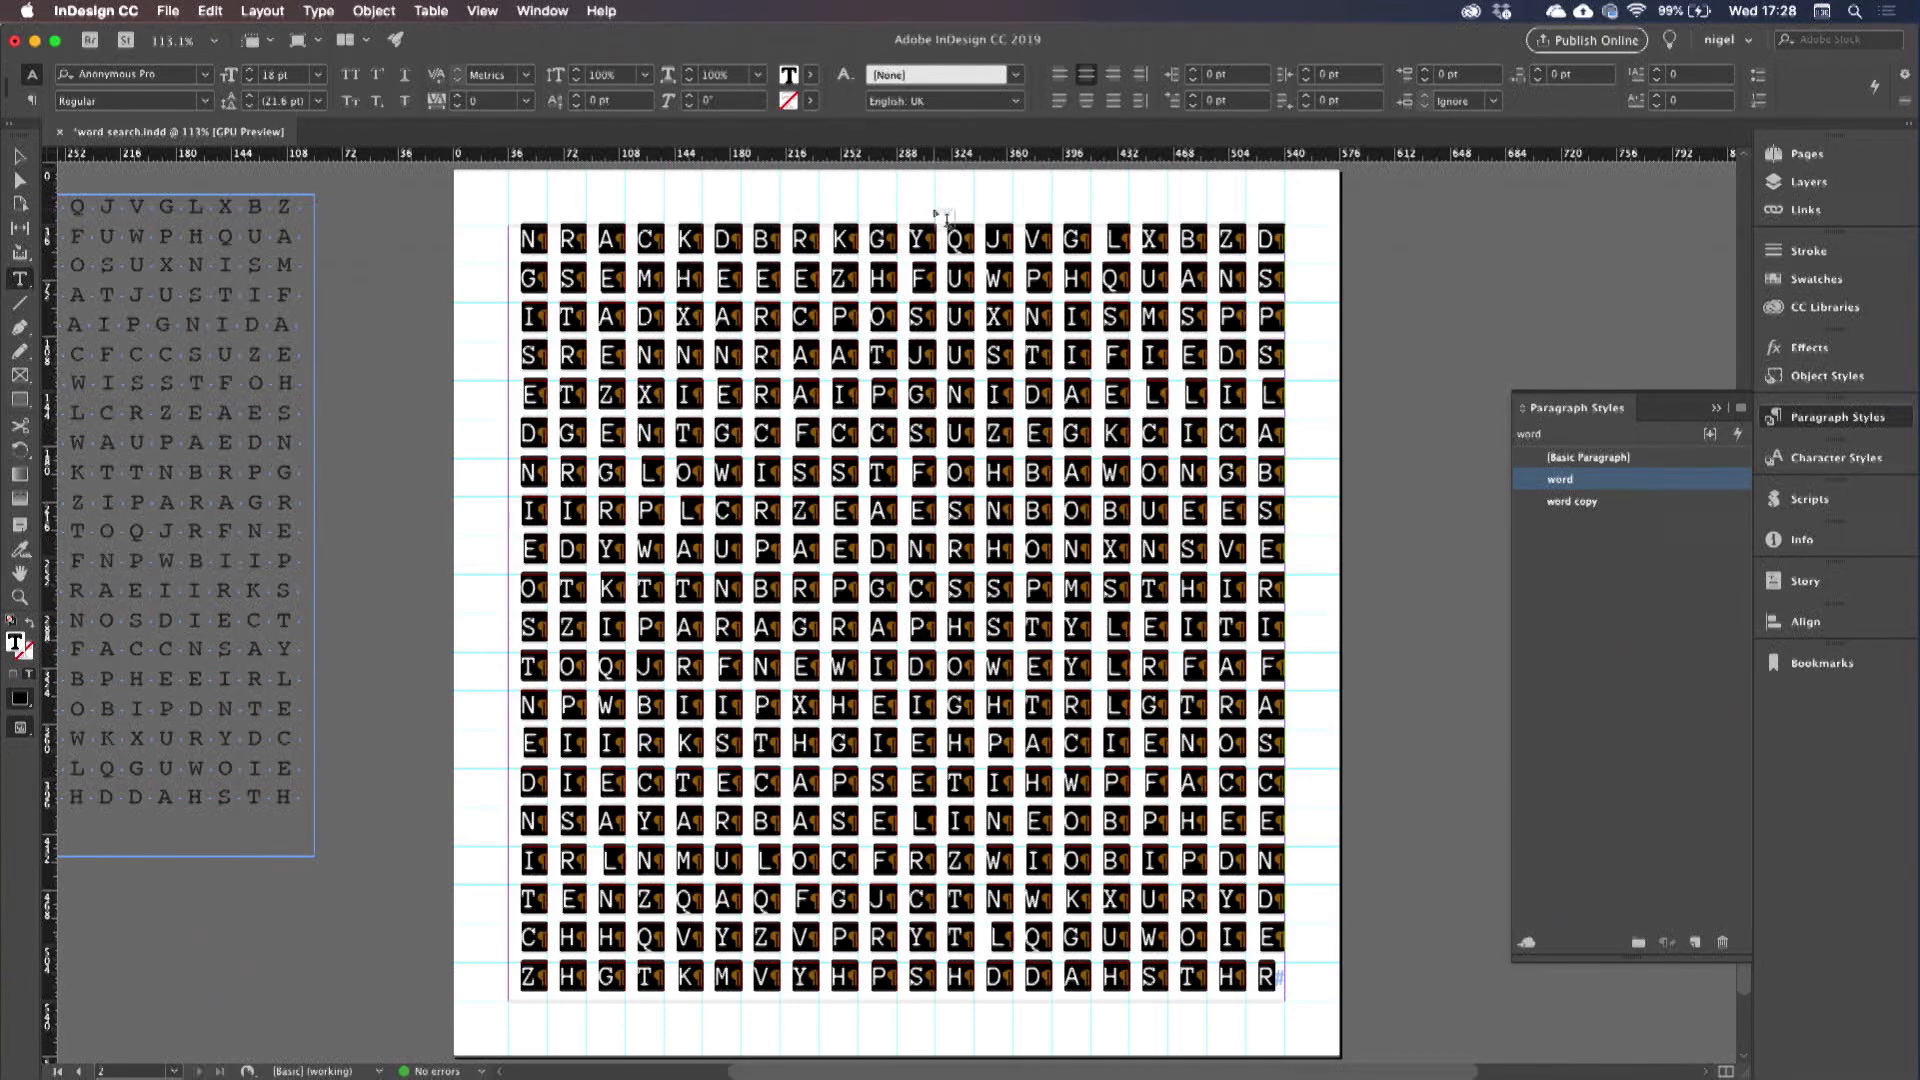
pyautogui.moveTo(1024, 280)
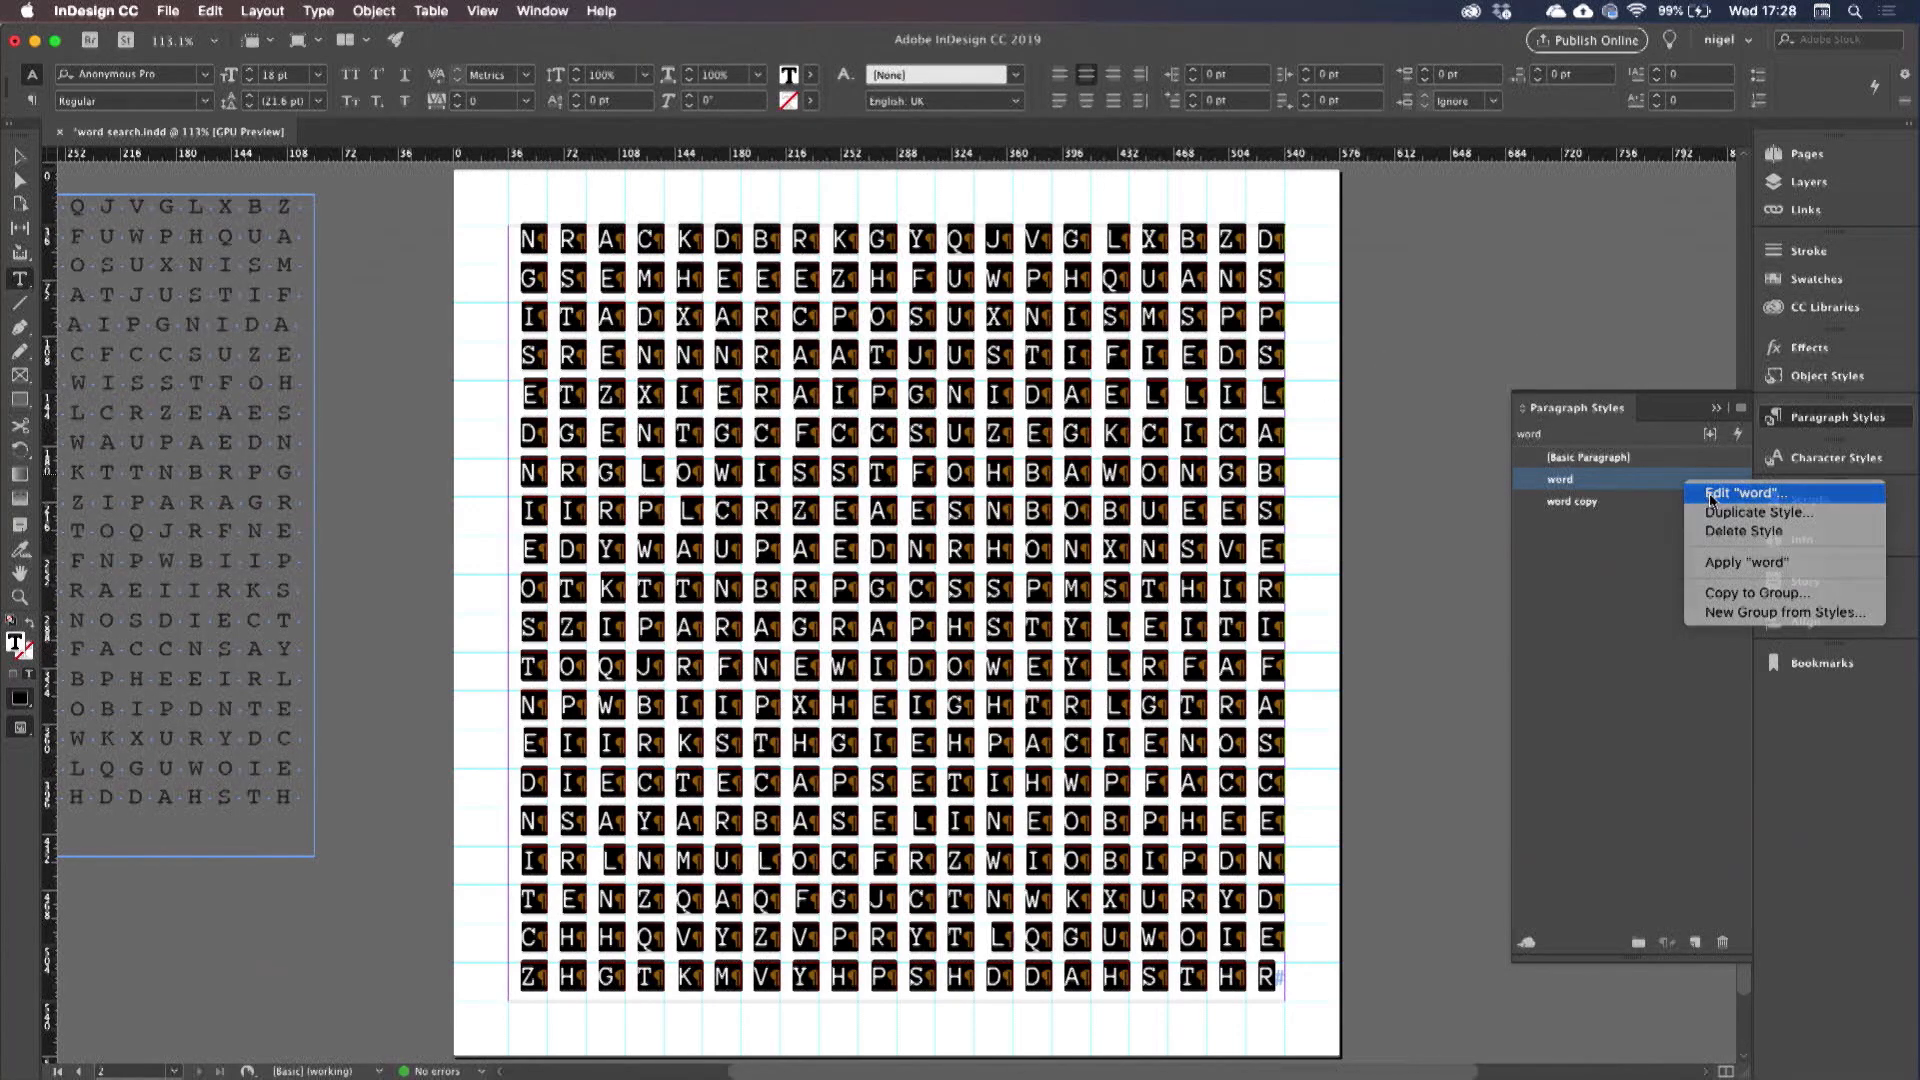
# Set the 'word' style's Keep Options to start each paragraph In Next Frame.
pyautogui.click(1739, 493)
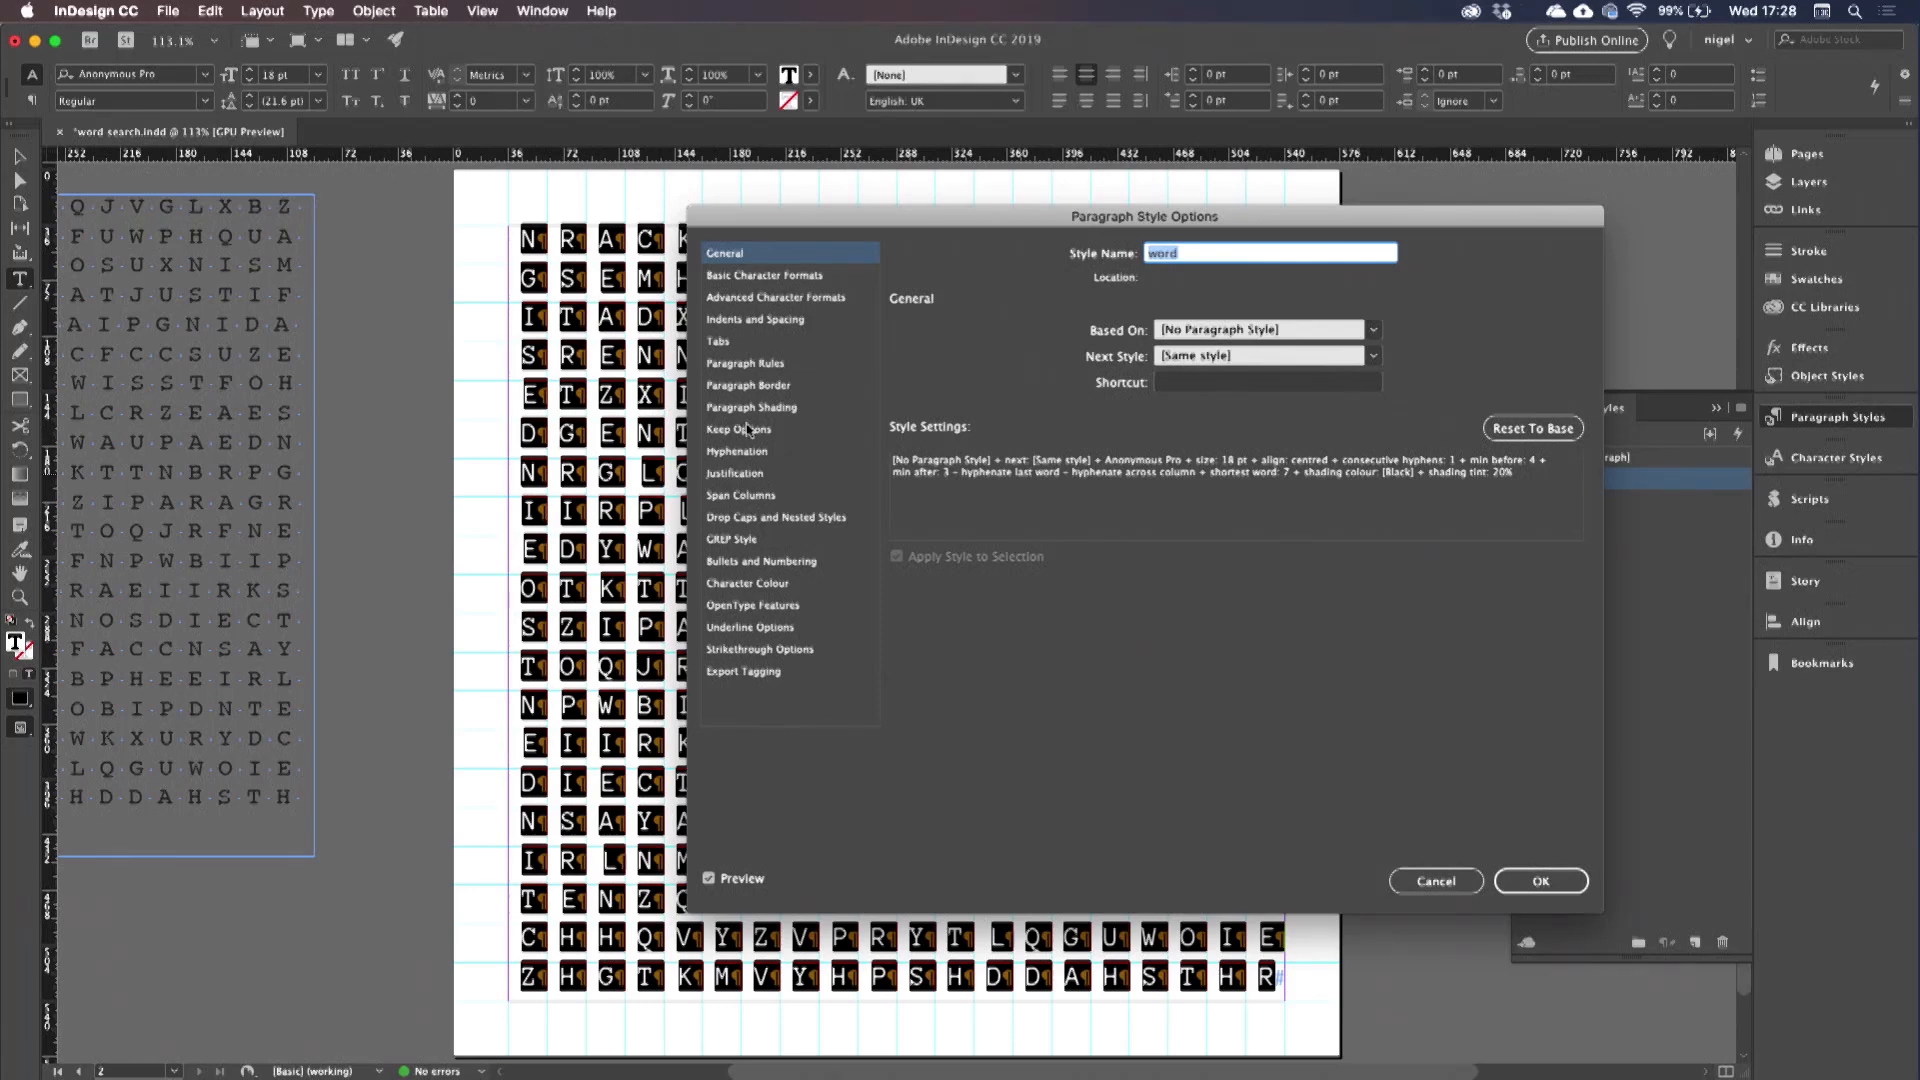
pyautogui.click(739, 429)
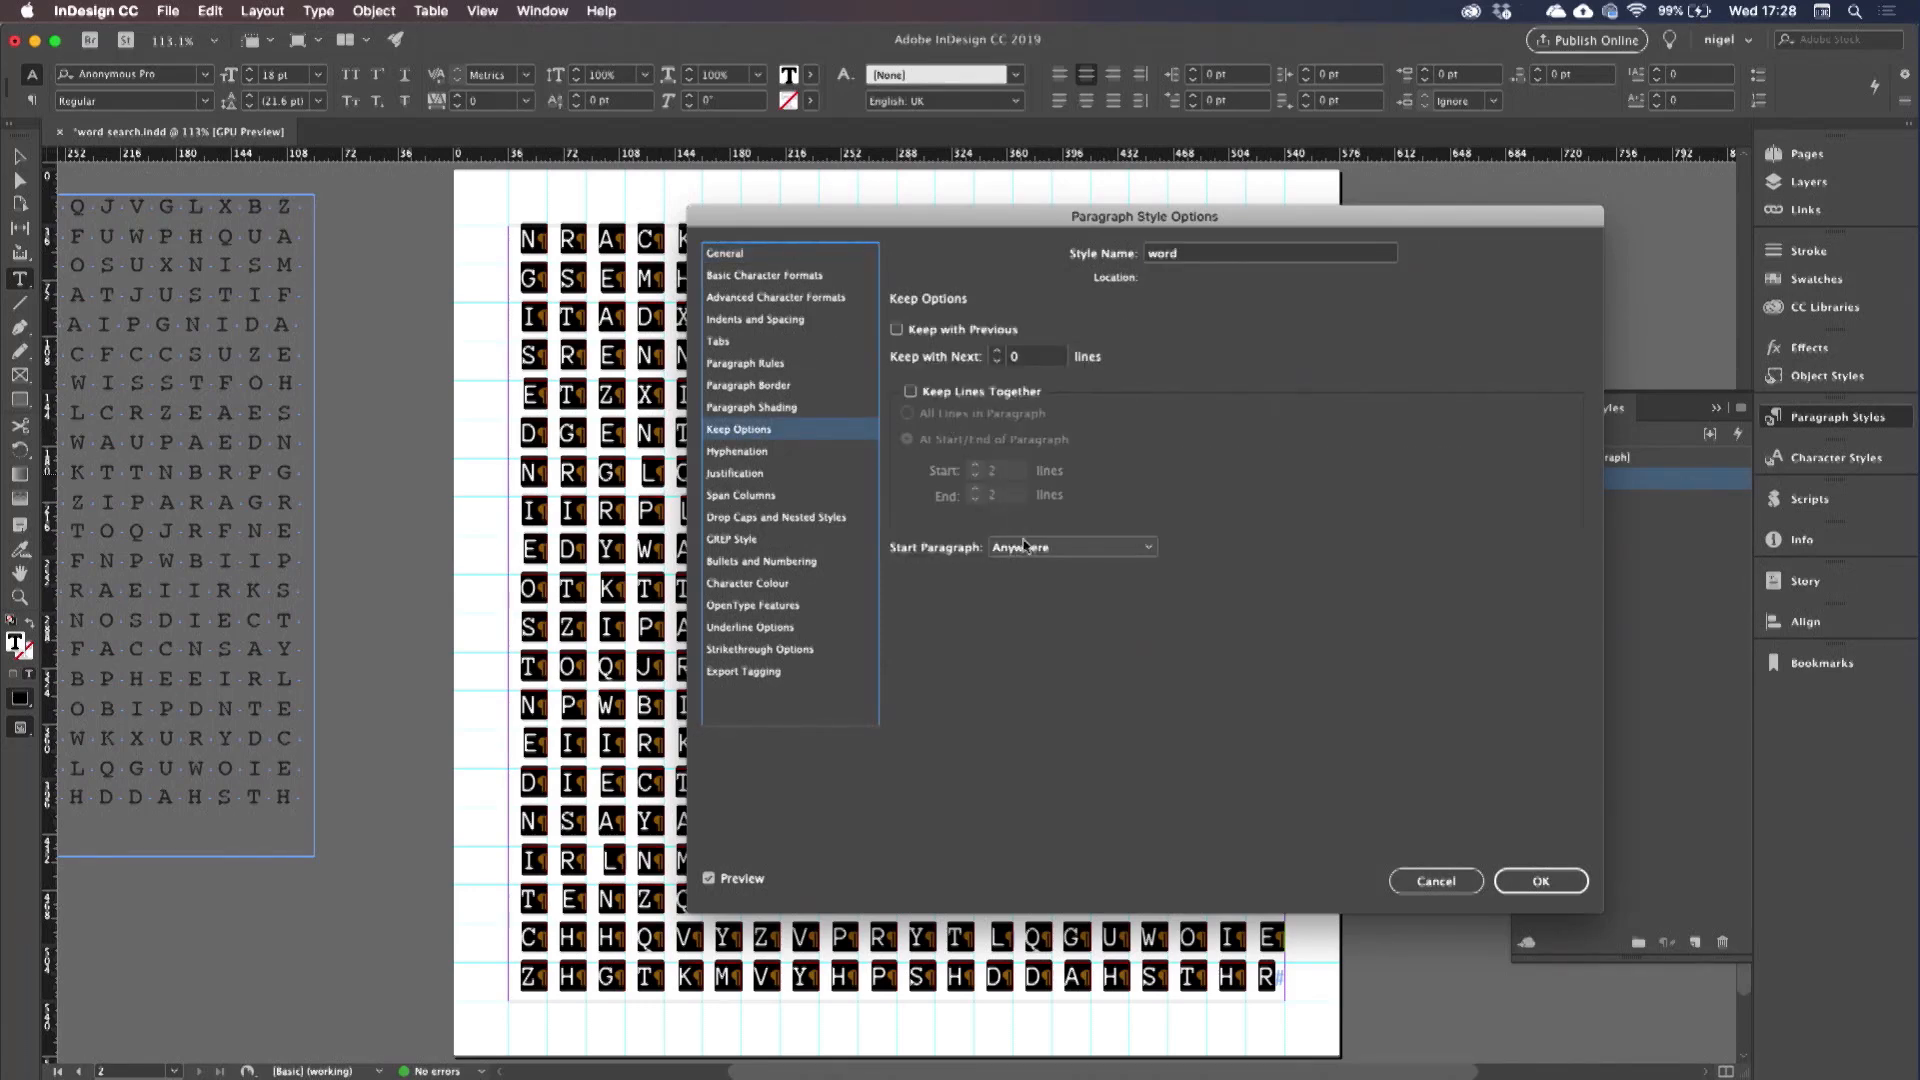
pyautogui.click(1071, 547)
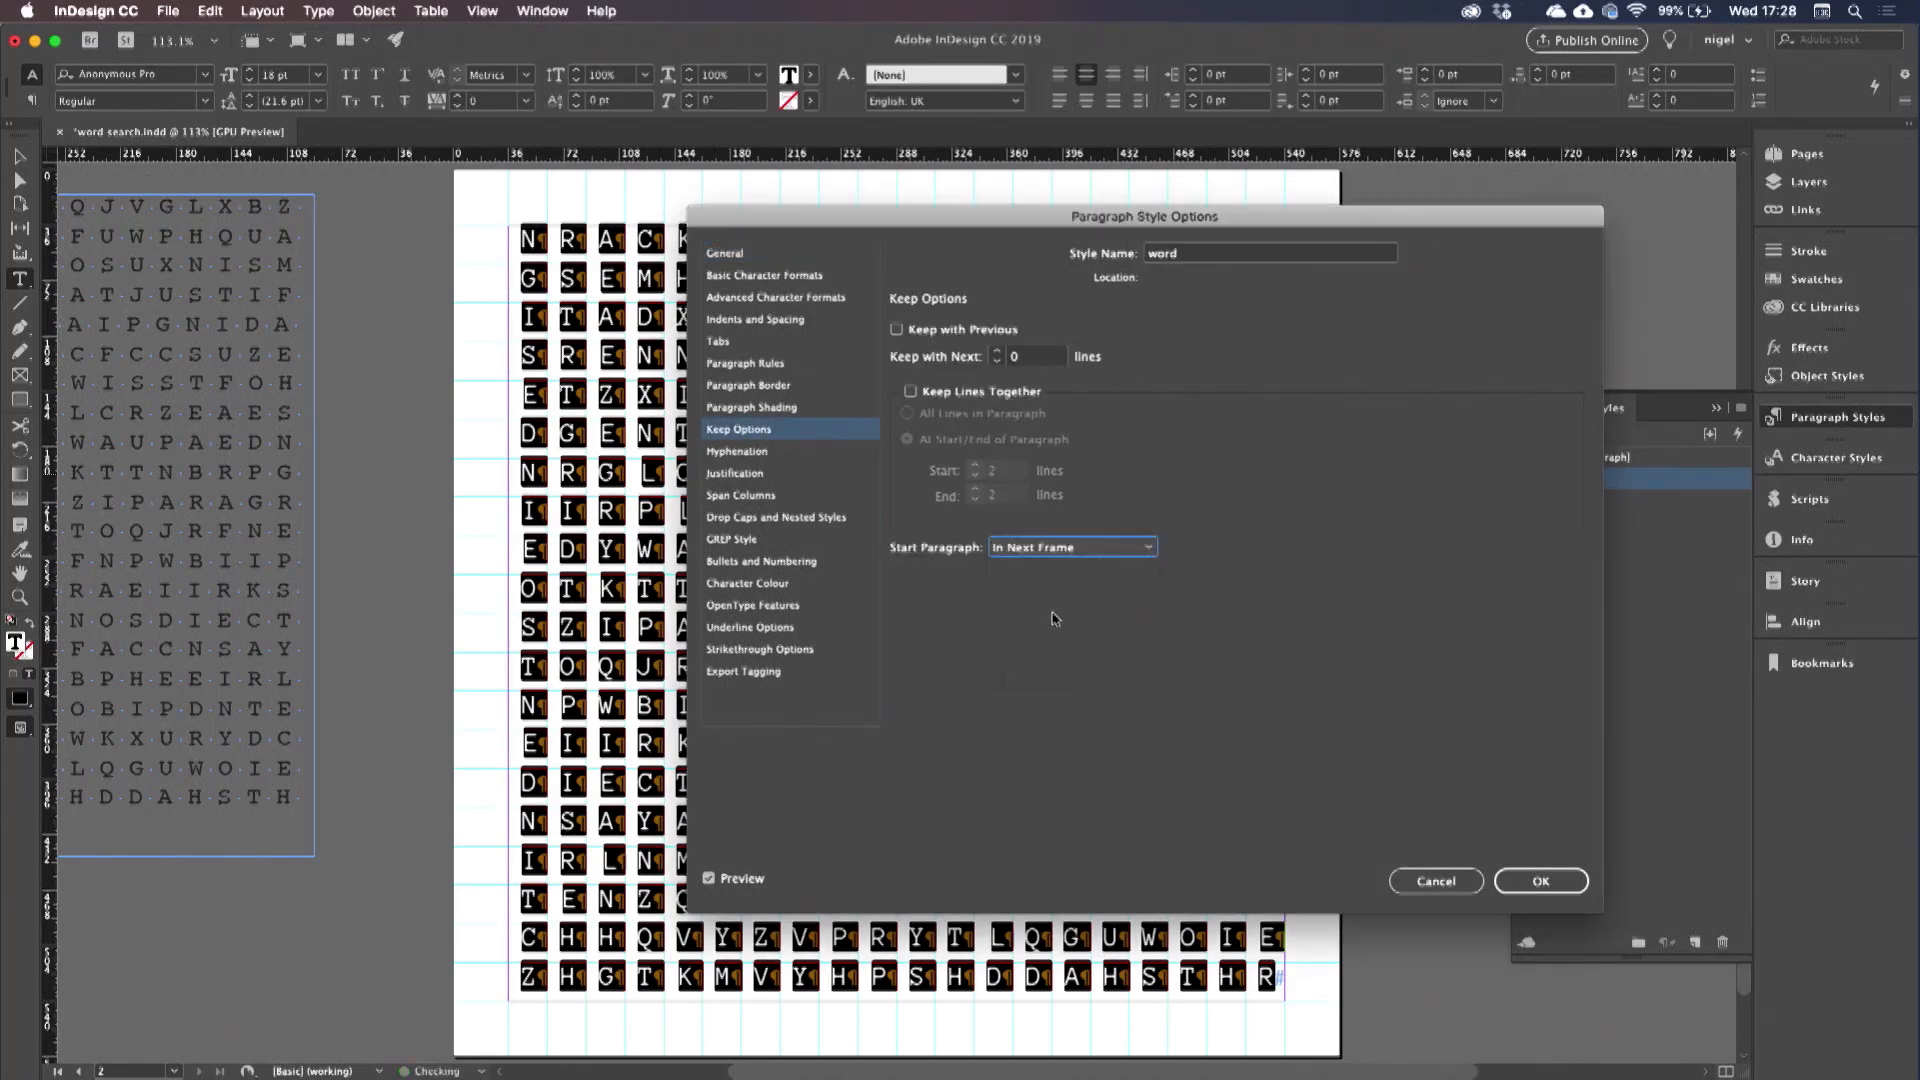
pyautogui.click(1541, 881)
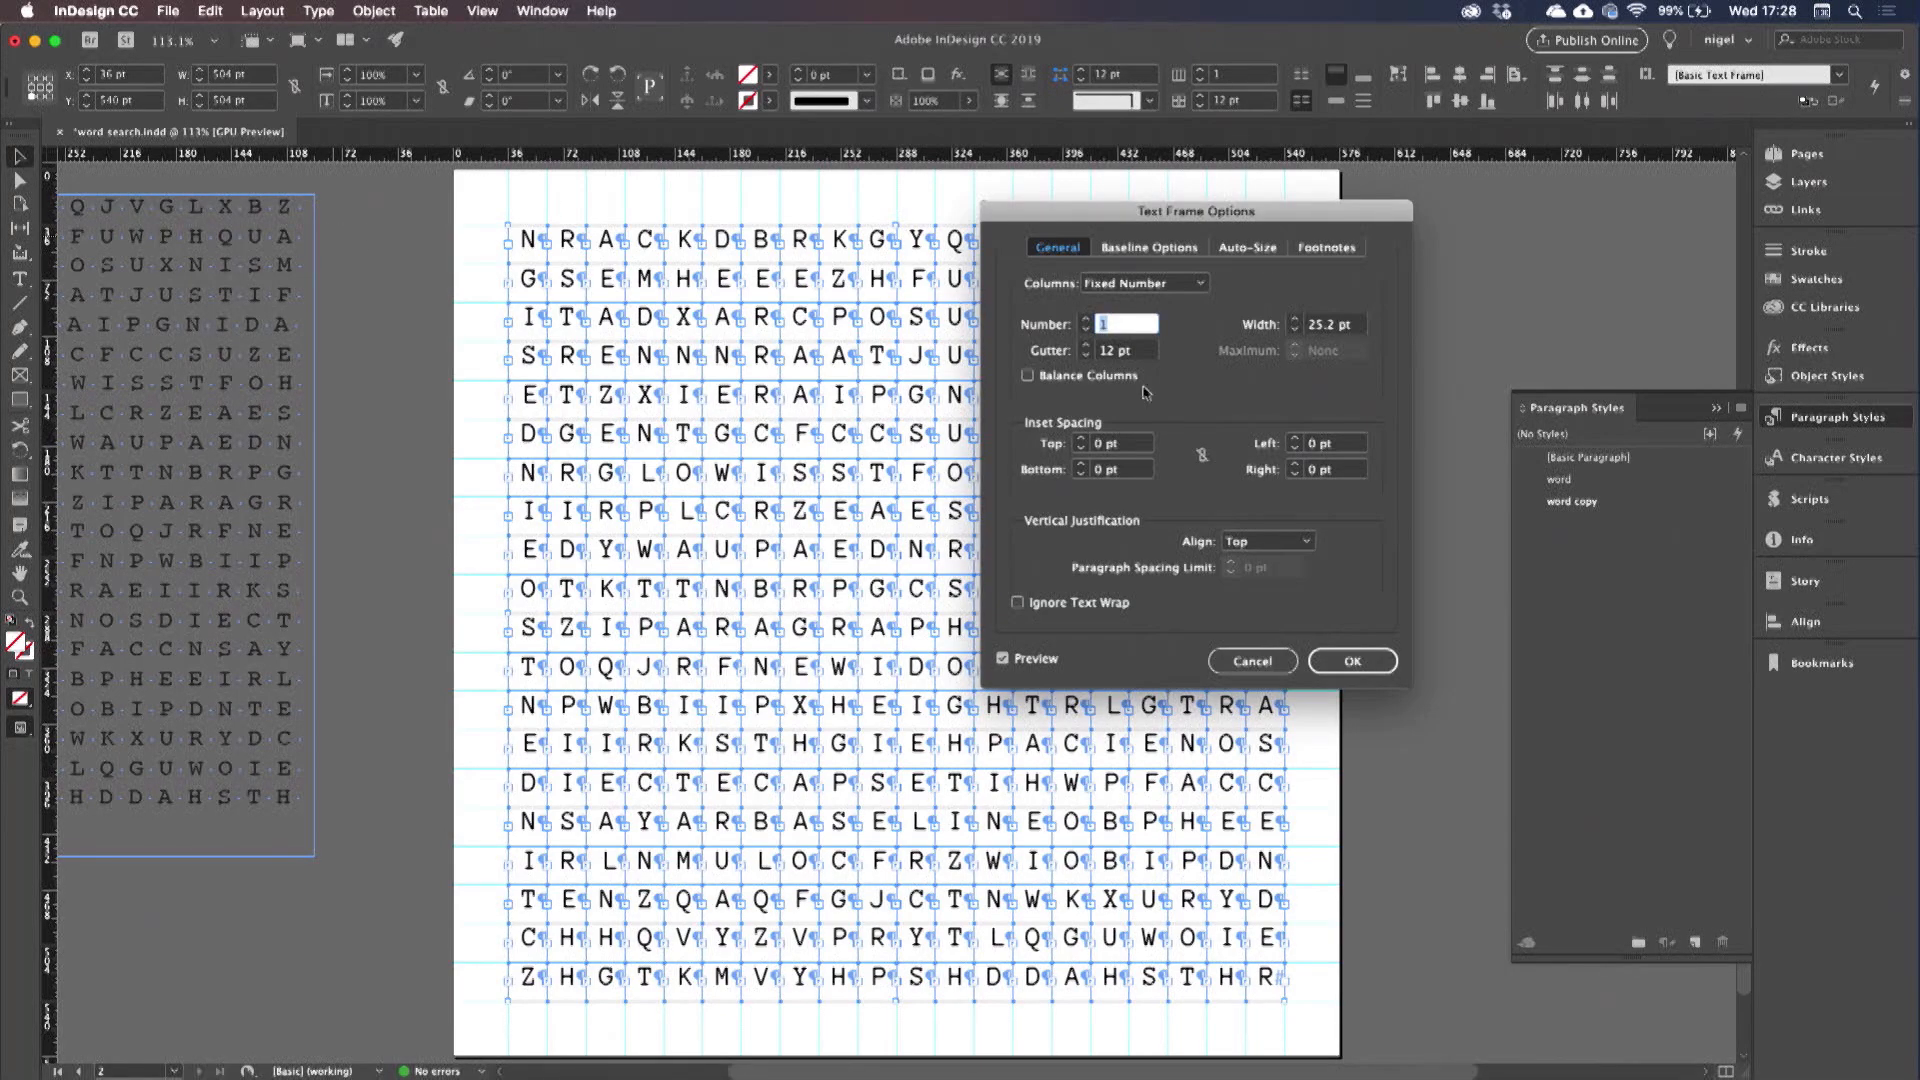
# Vertically centre letters in their frames and make Layer 2's answer highlights visible.
pyautogui.click(1267, 540)
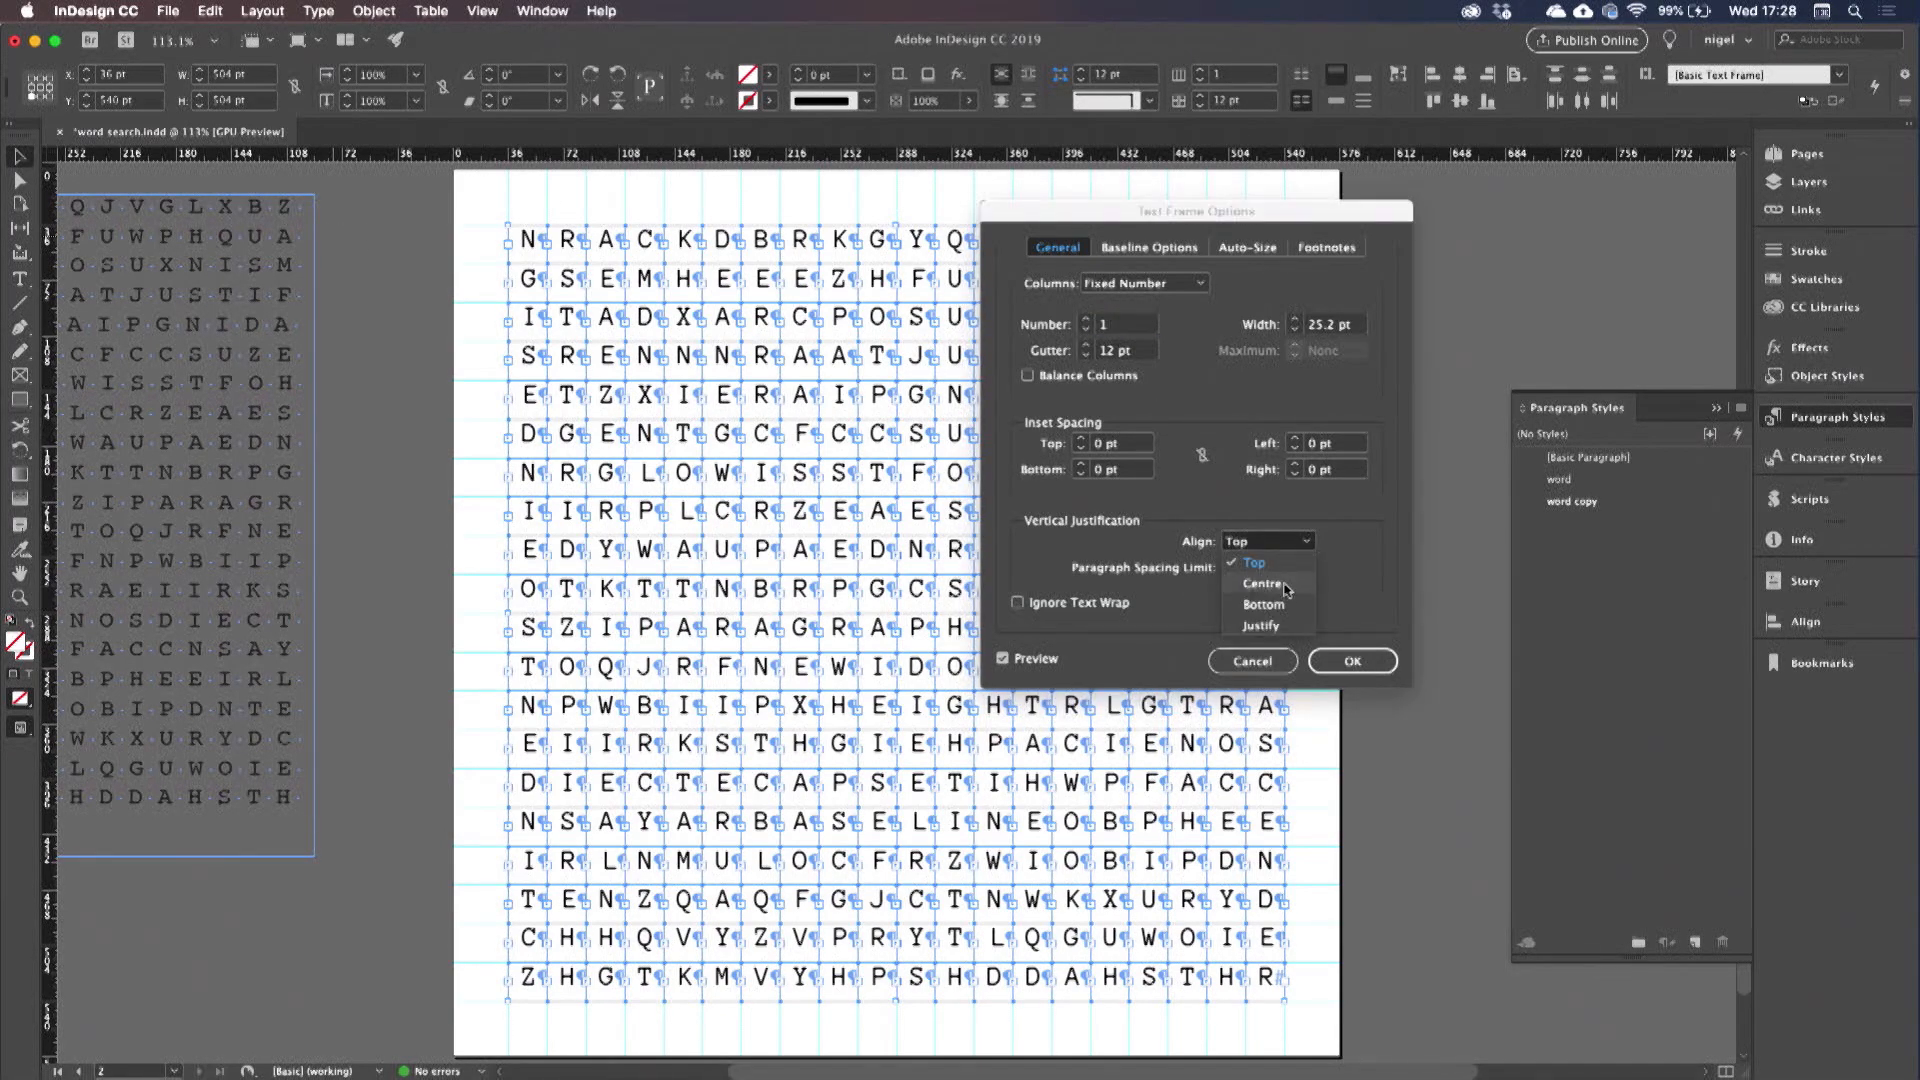
pyautogui.click(1352, 661)
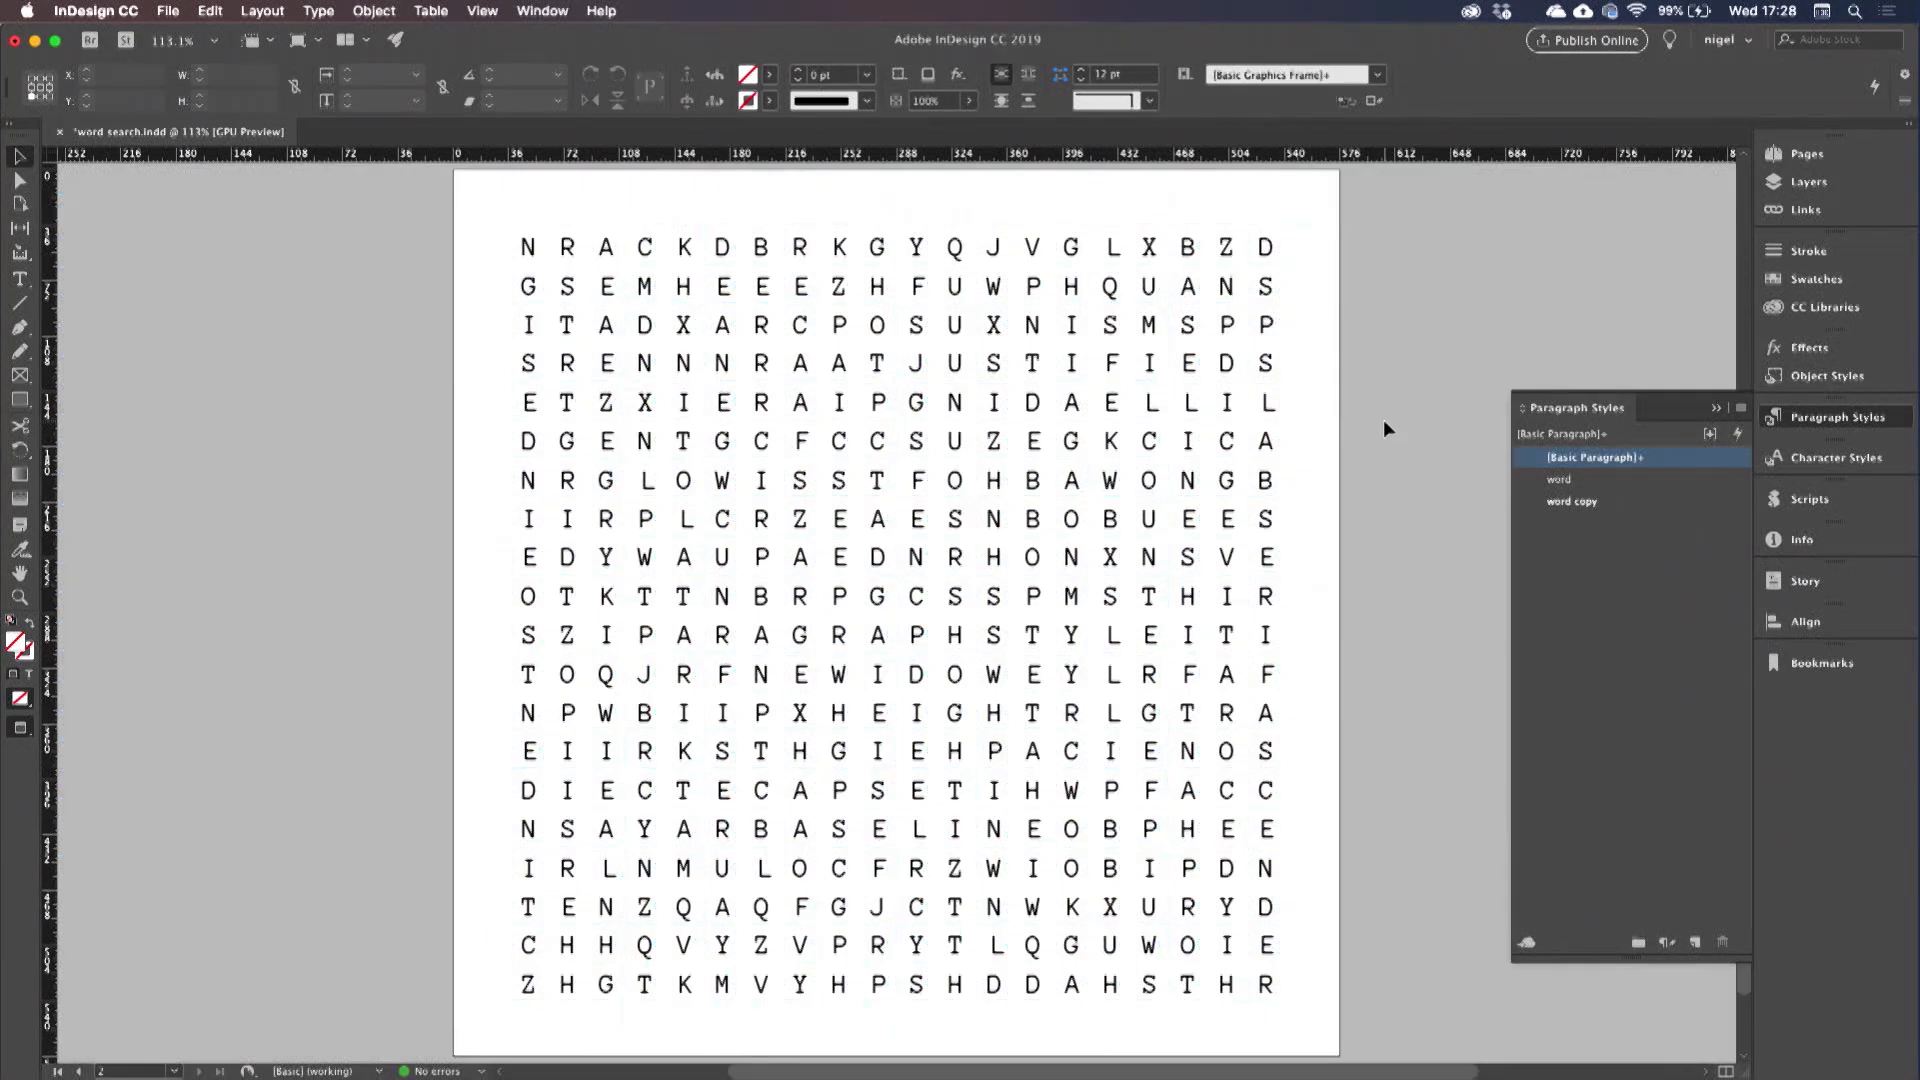
pyautogui.click(1809, 181)
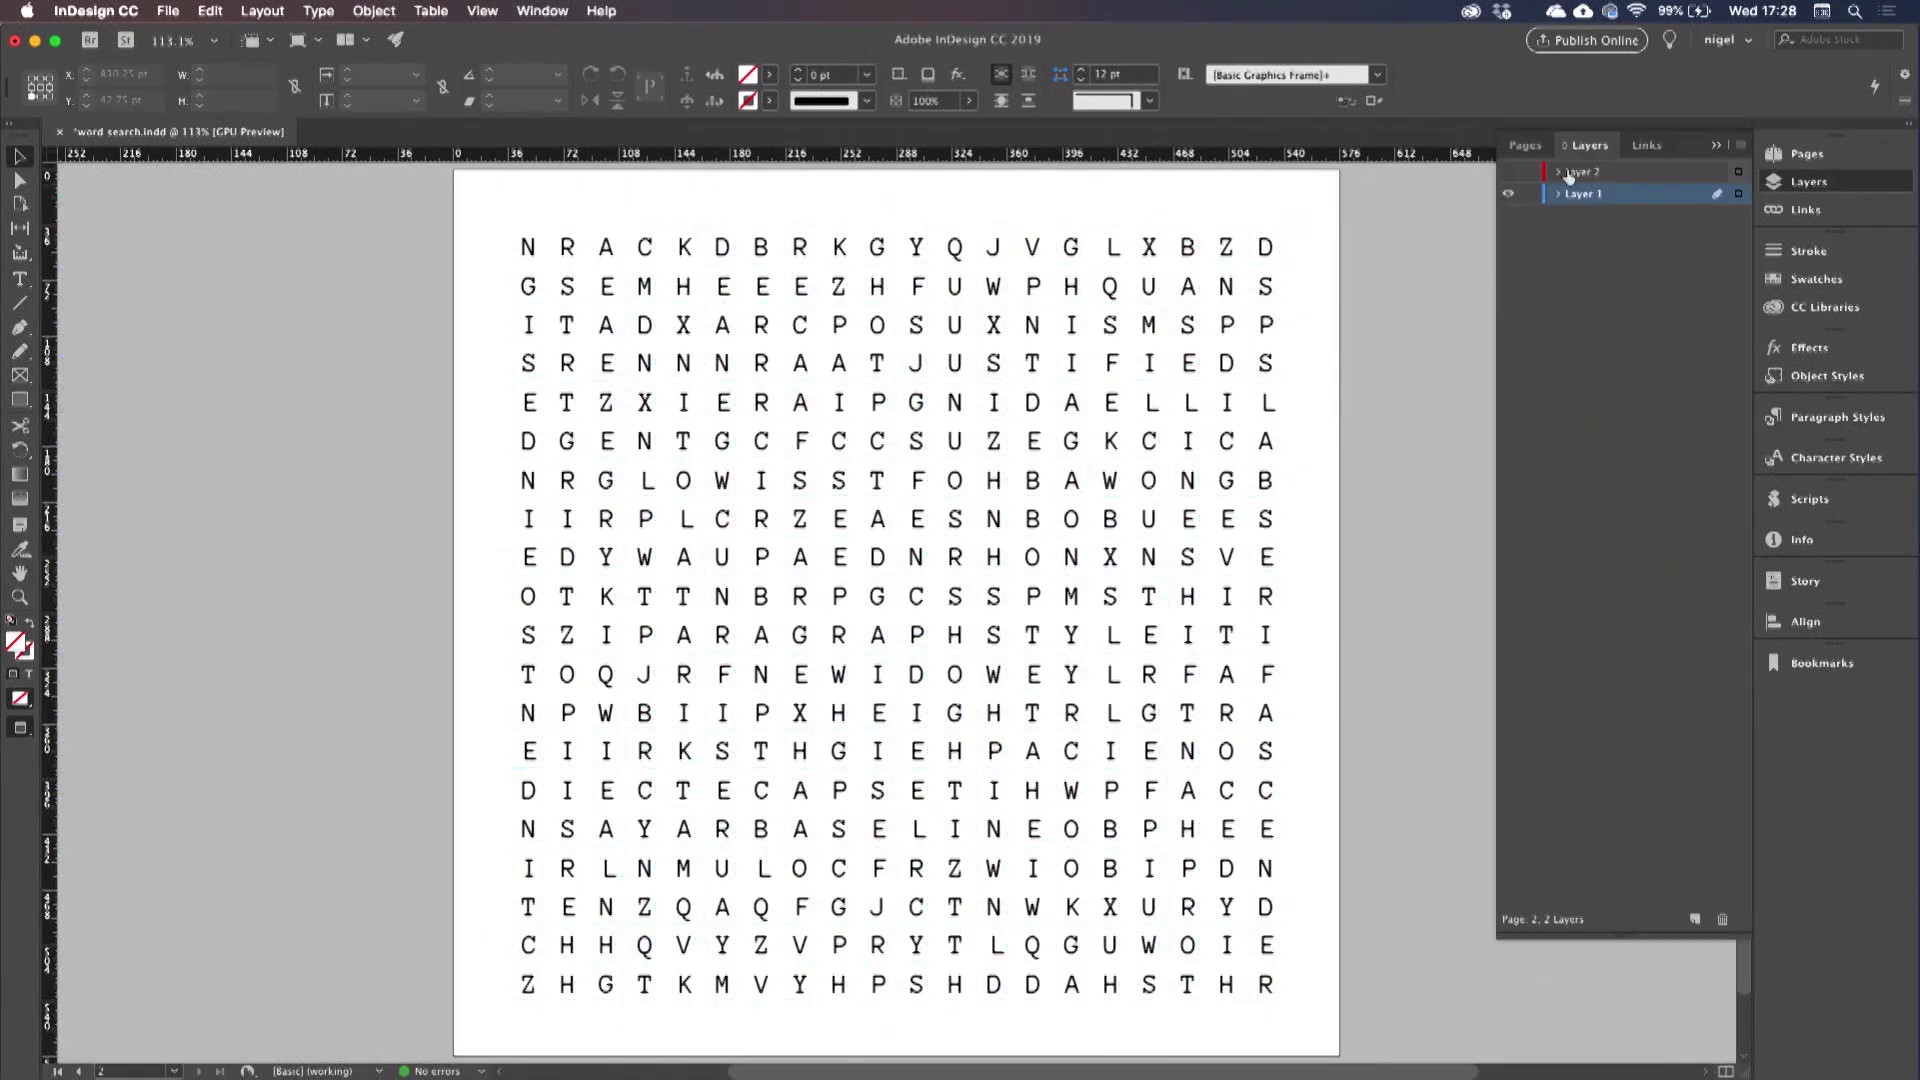
pyautogui.click(1508, 172)
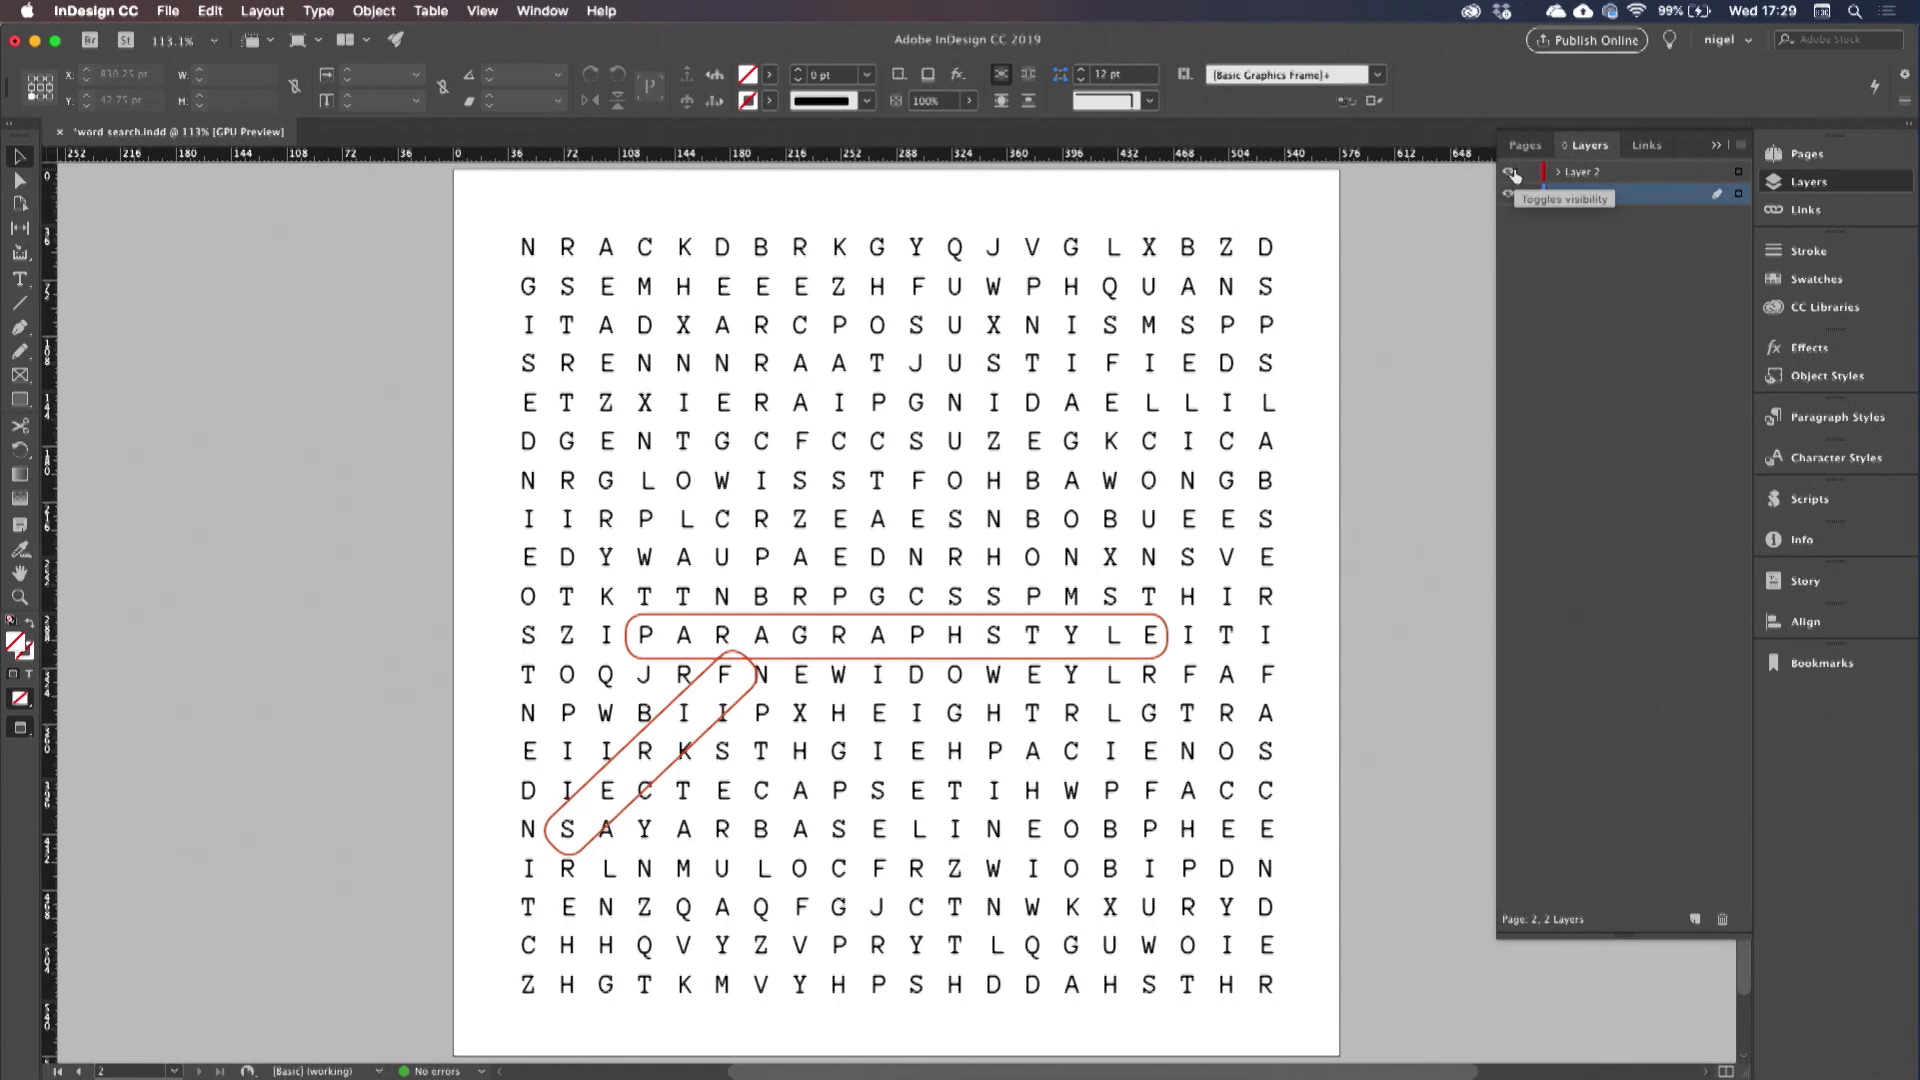